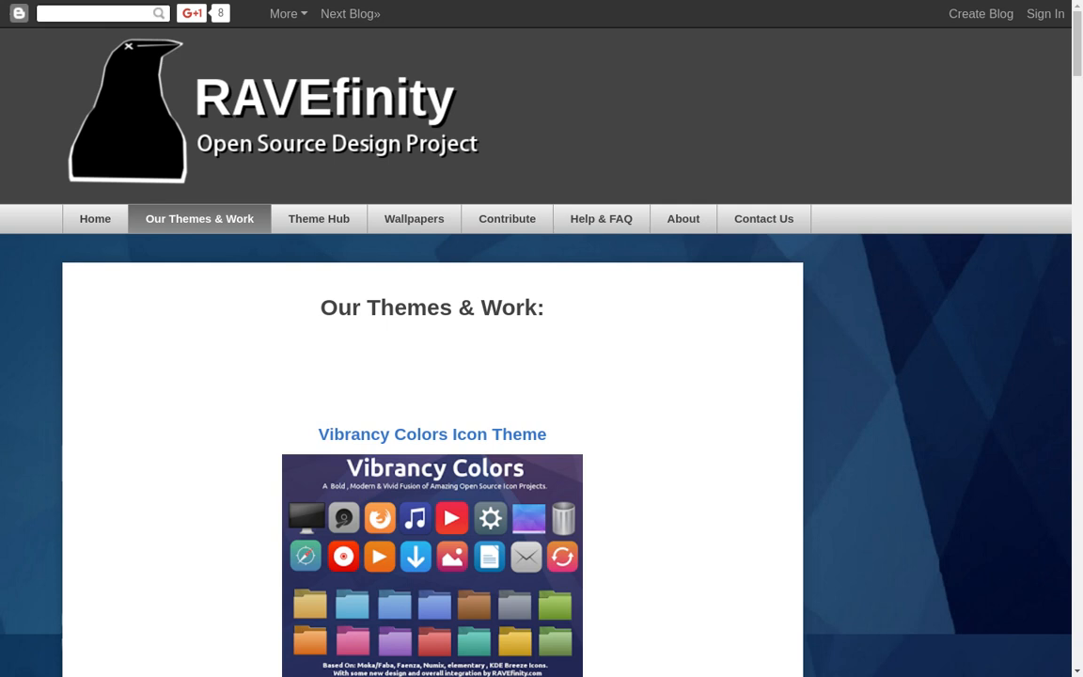
# Step: Scroll the RAVEfinity themes page past the Vibrancy and Vivacious Colors entries to the Ambiance & Radiance suite
pyautogui.scroll(-3)
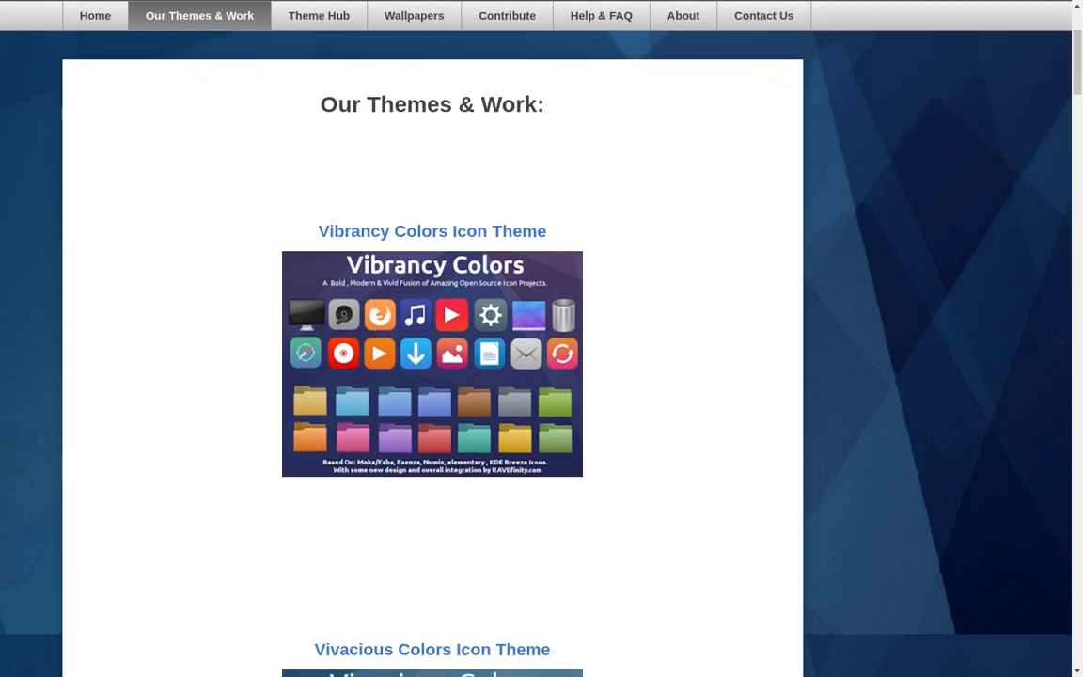
pyautogui.scroll(-3)
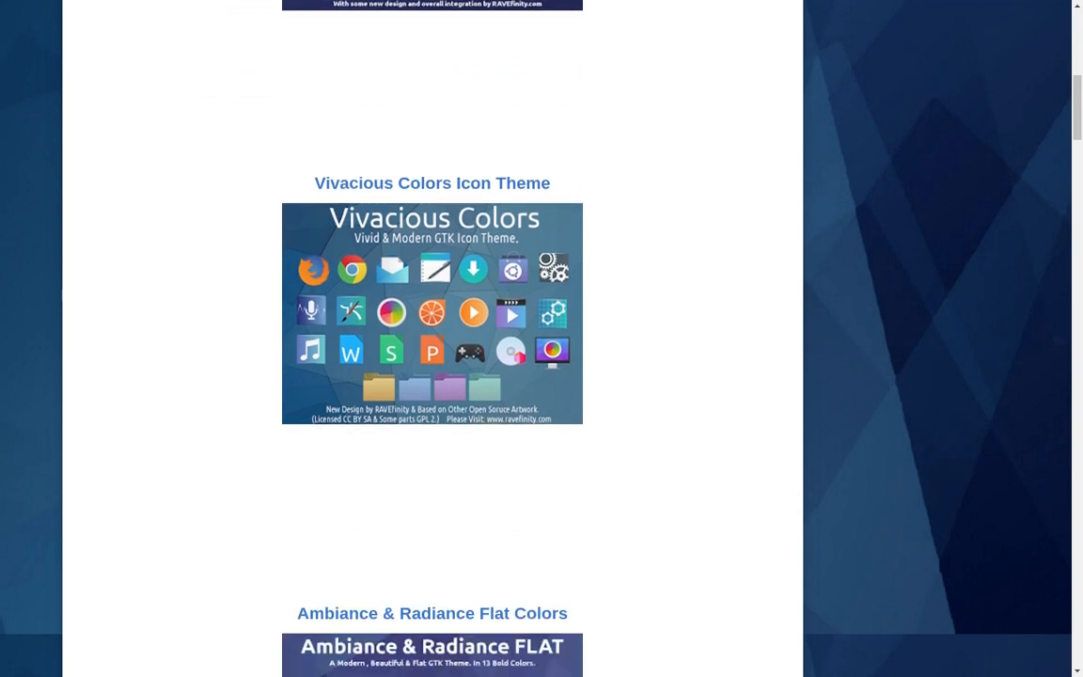
pyautogui.scroll(-3)
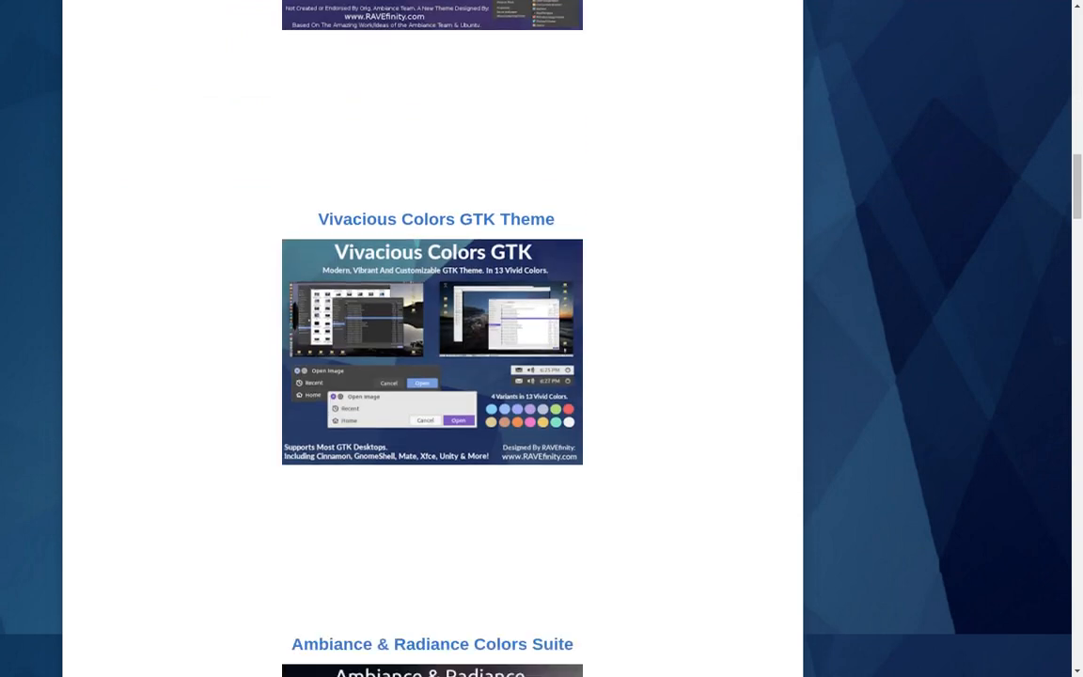
pyautogui.scroll(-3)
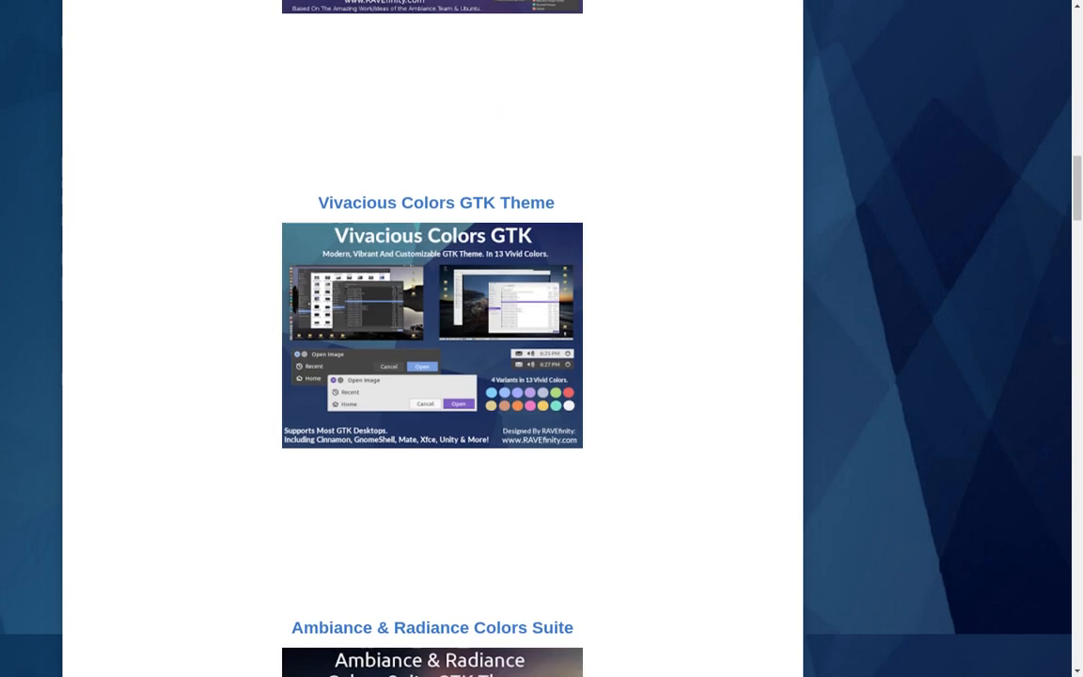
pyautogui.scroll(3)
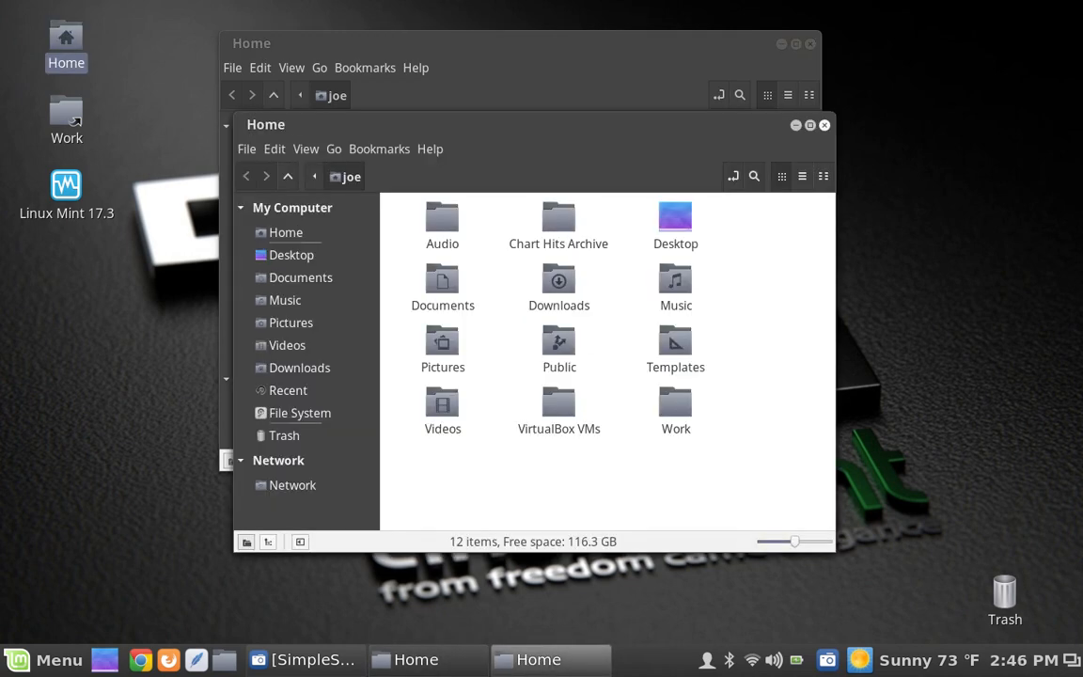
# Step: Show the Cinnamon applications menu listing All Applications from the panel Menu button
pyautogui.click(45, 658)
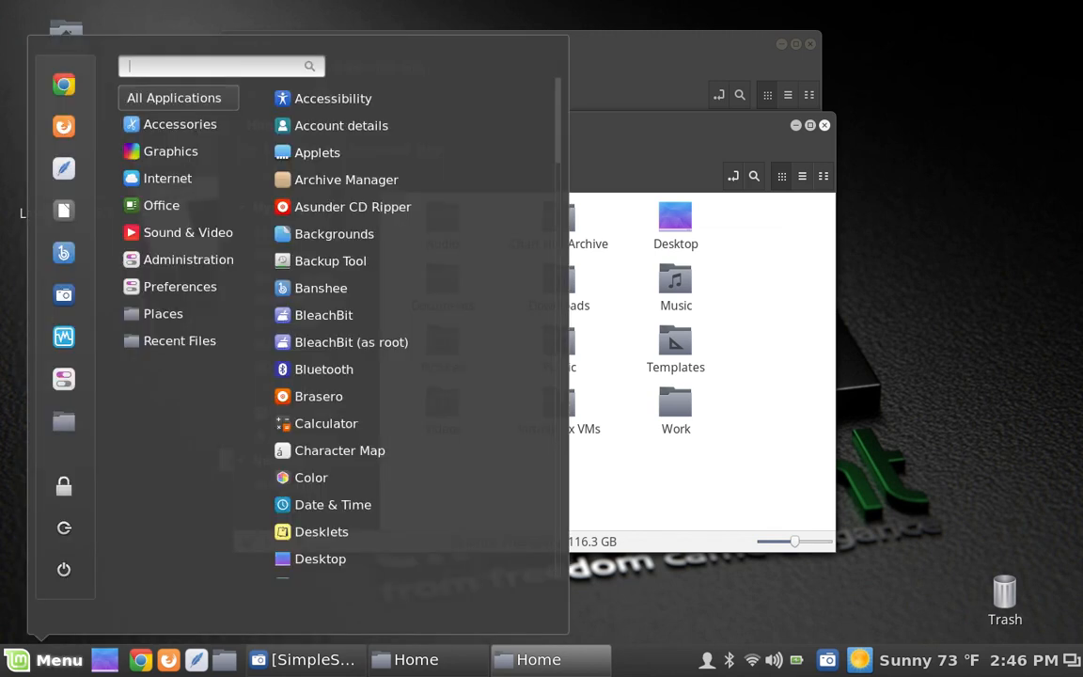
pyautogui.moveTo(64, 169)
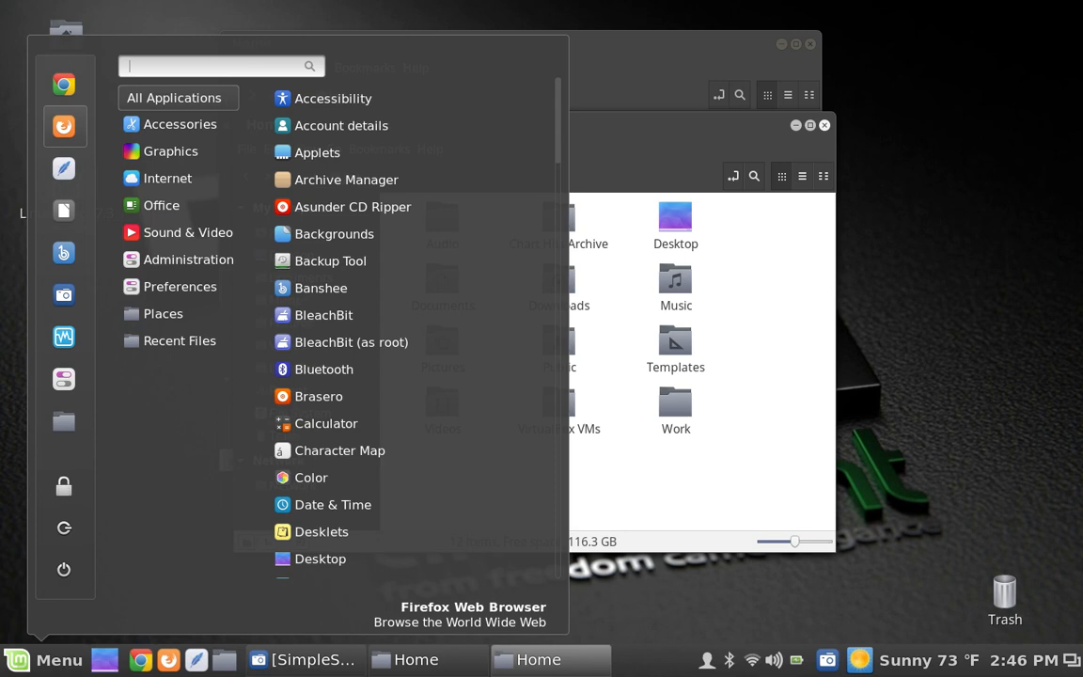
pyautogui.moveTo(64, 337)
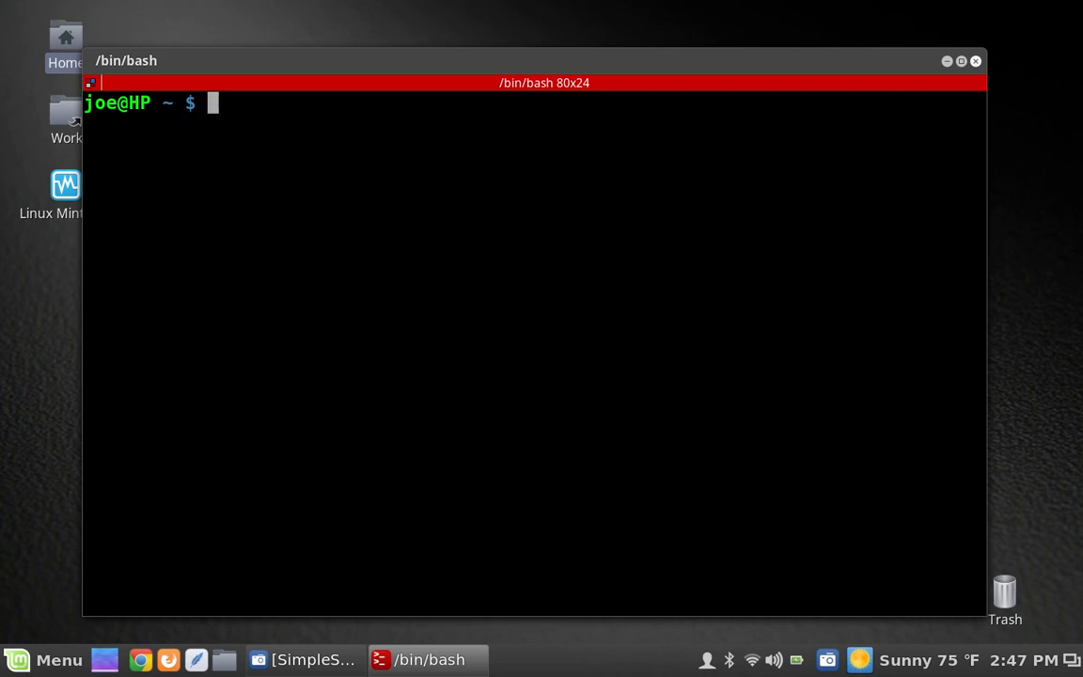
# Step: Run 'cat Documents/rave_install.sh' in Terminator to print the RAVEfinity install script
pyautogui.write('cat')
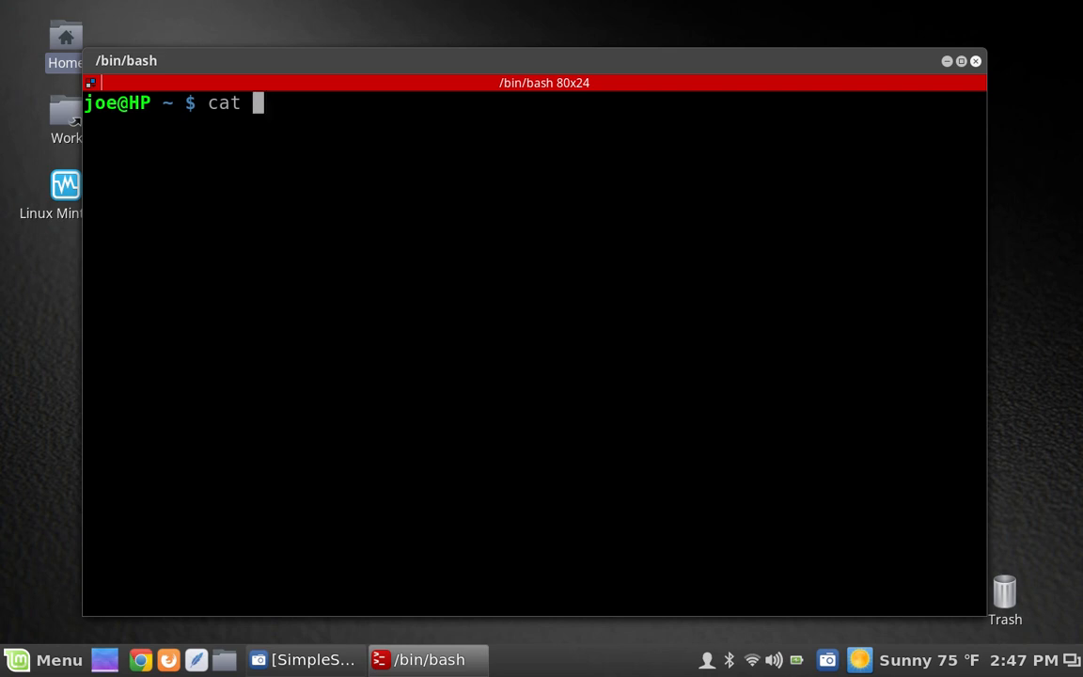
pyautogui.write('Documents/')
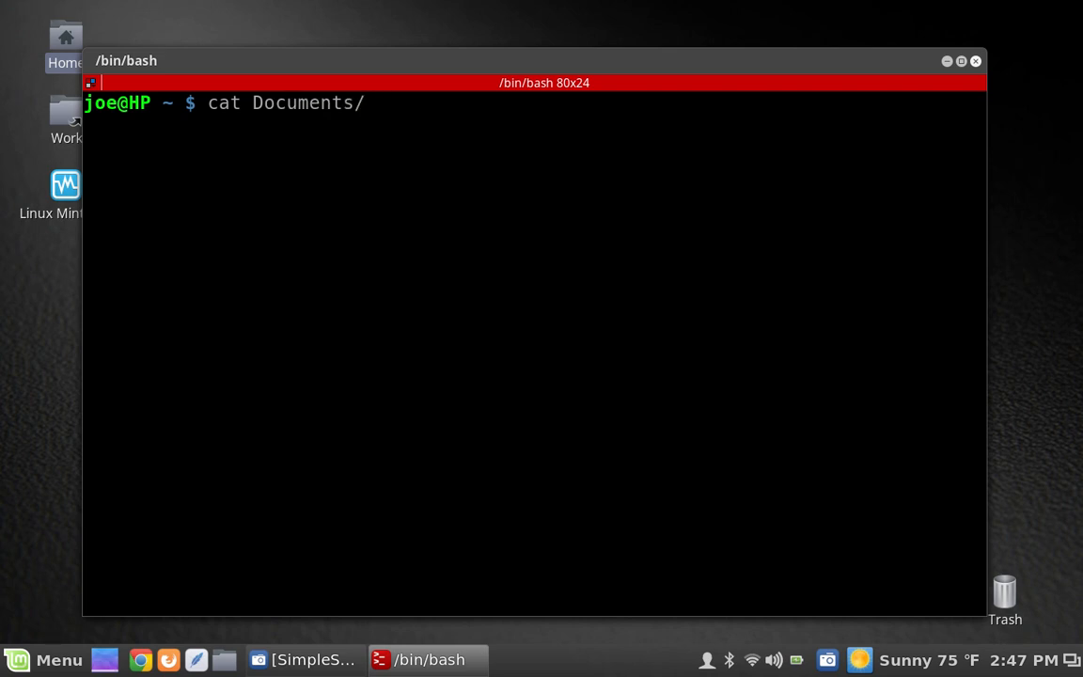
pyautogui.moveTo(369, 102)
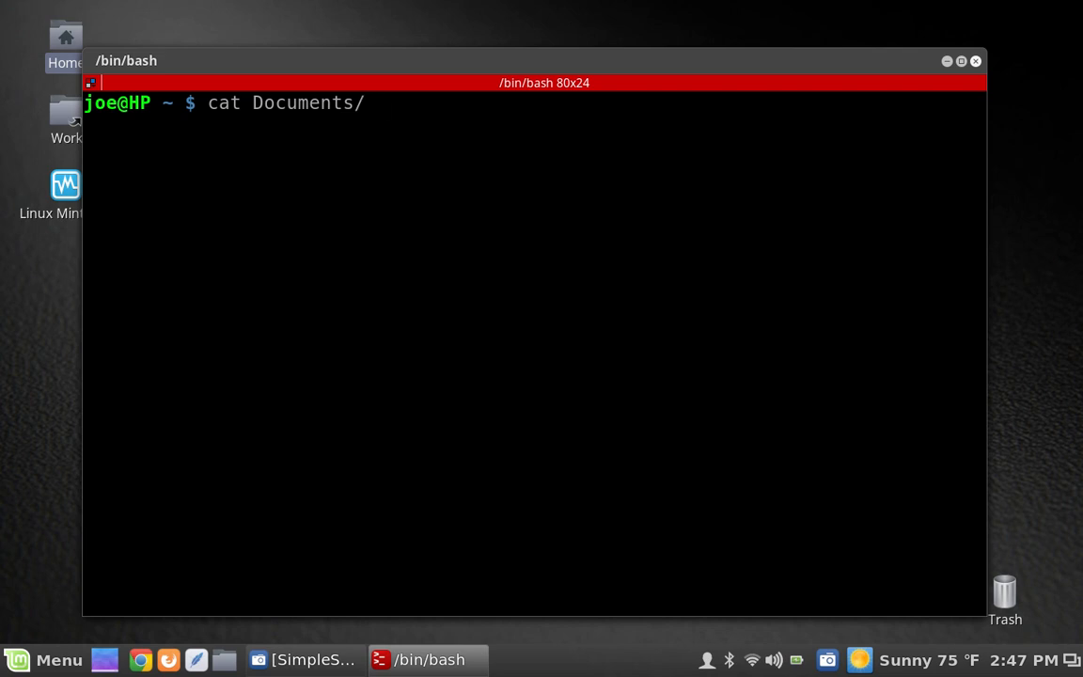
pyautogui.write('rave_install.sh')
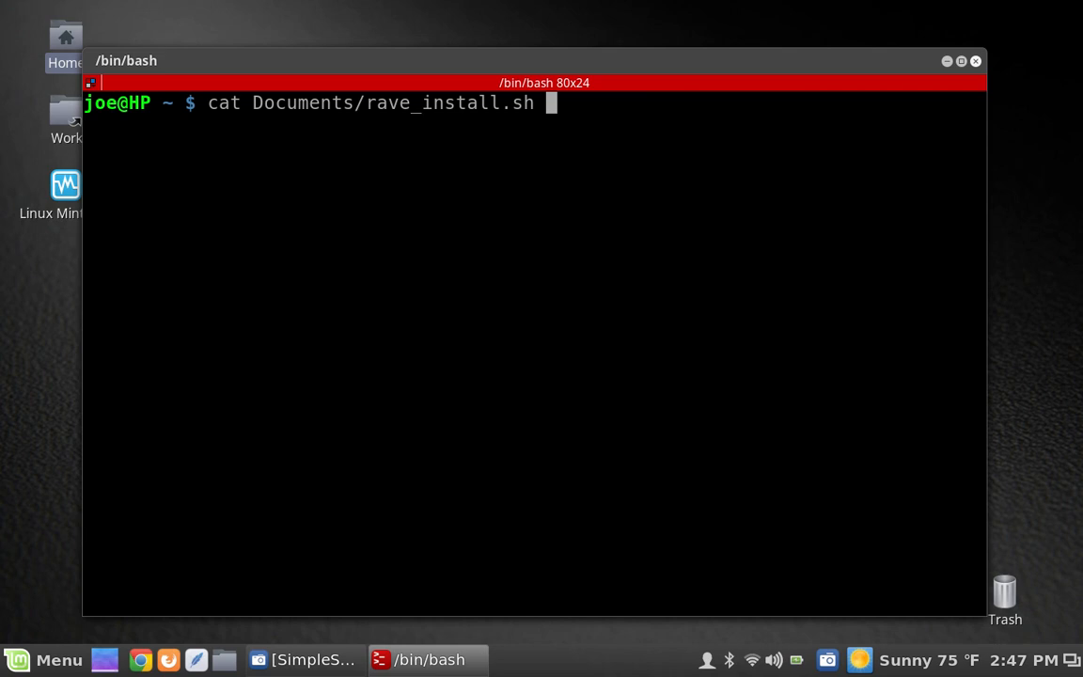
pyautogui.press('Return')
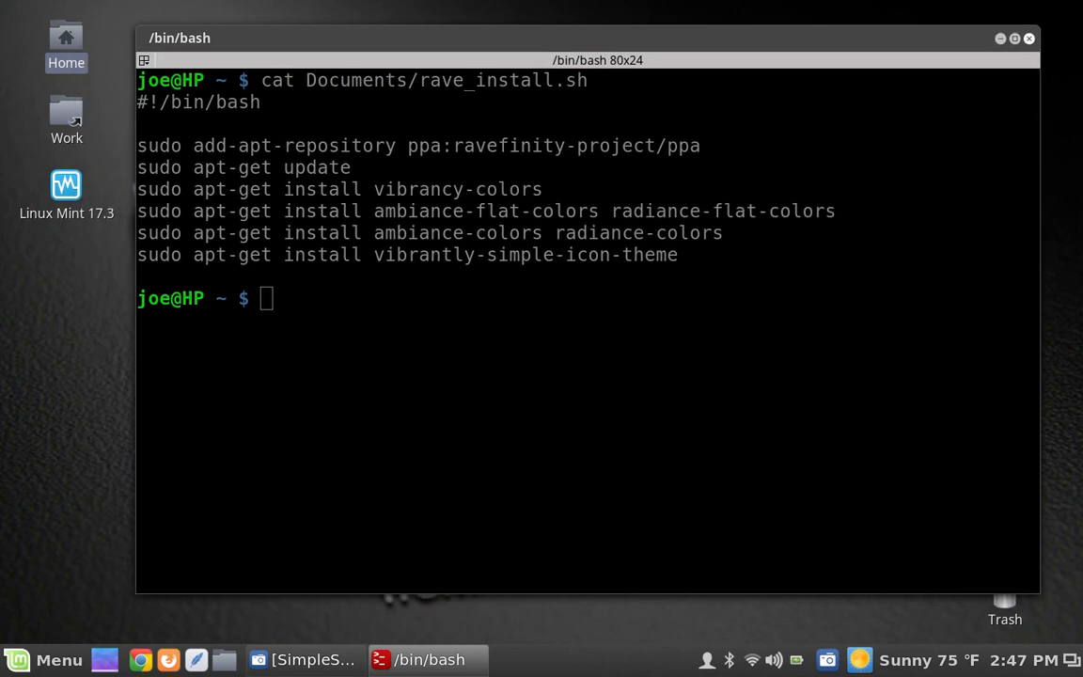
pyautogui.click(43, 658)
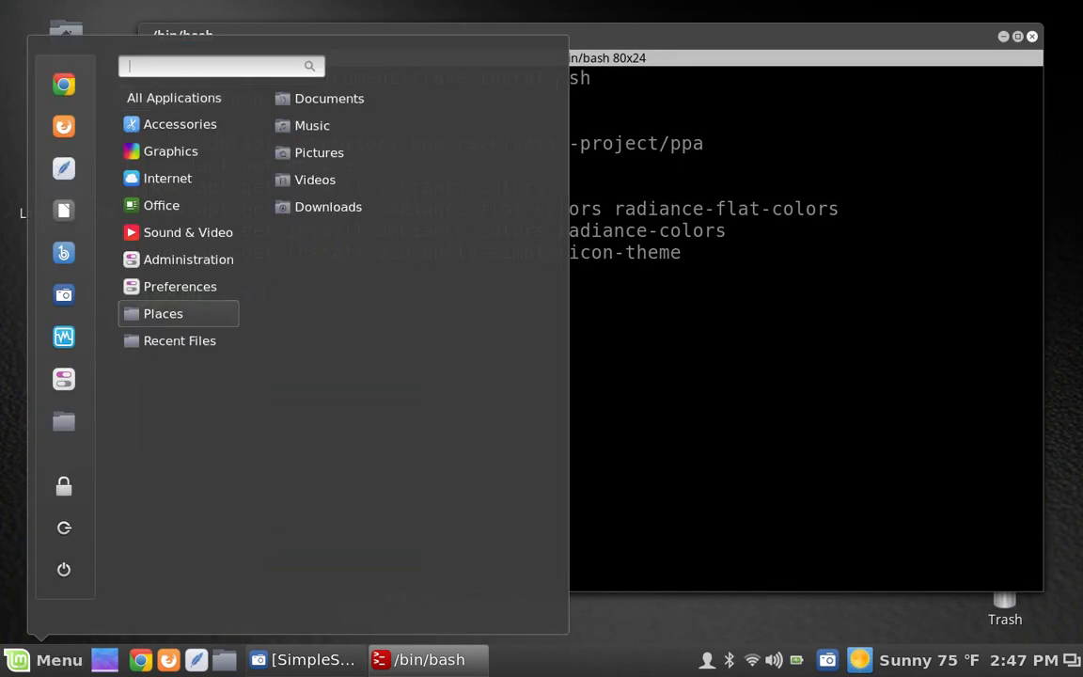
pyautogui.click(180, 341)
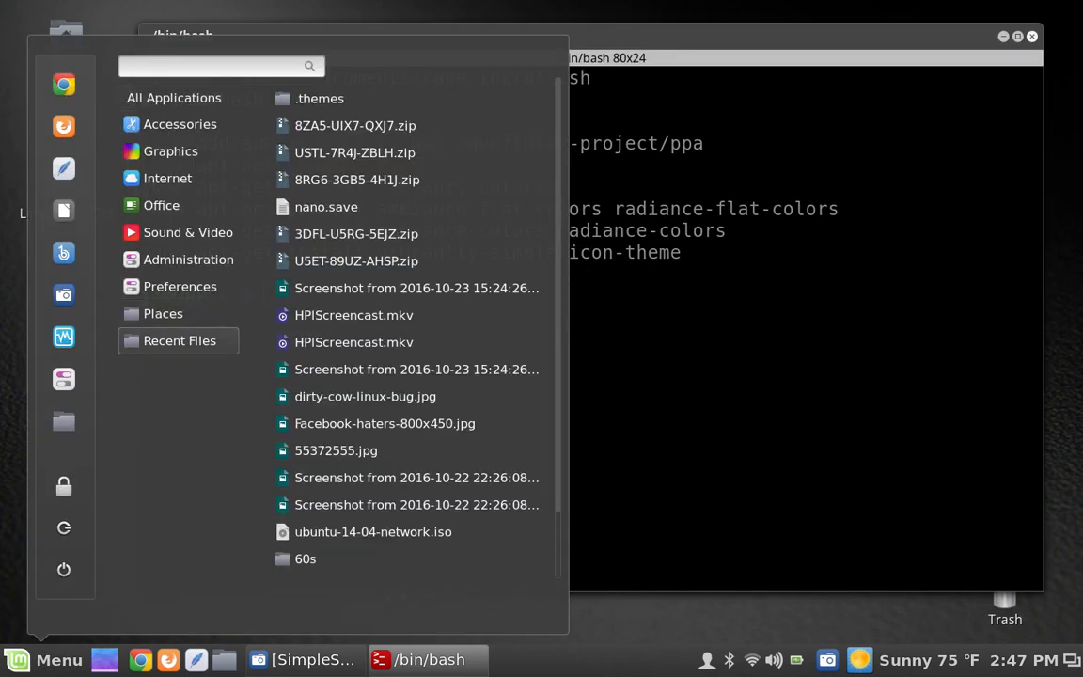
pyautogui.write('term')
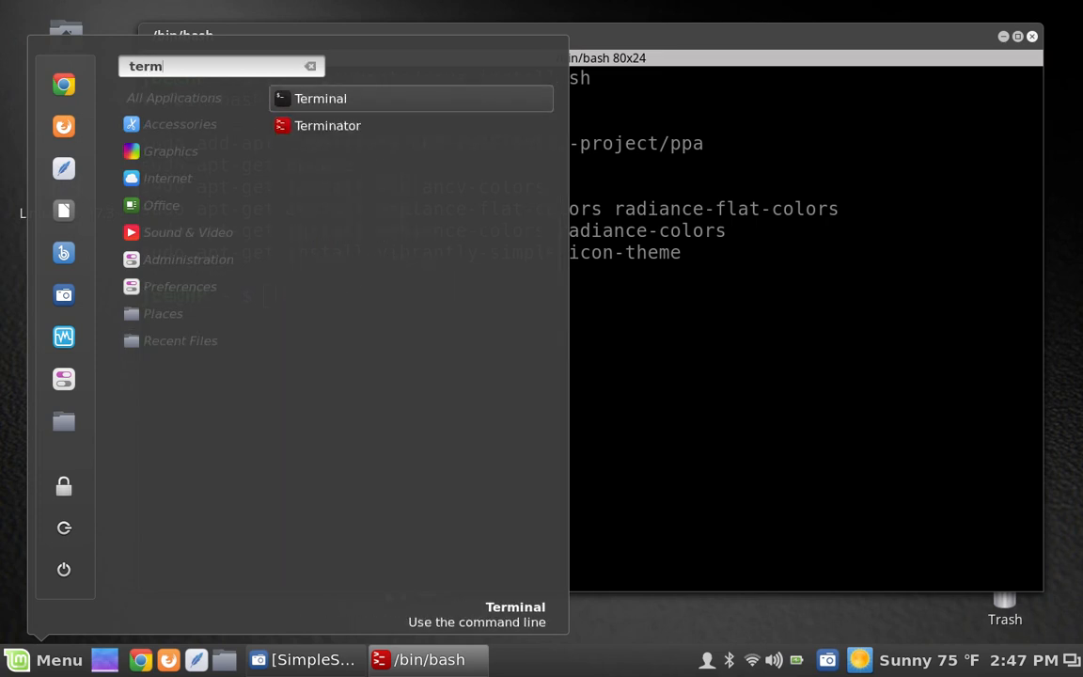
pyautogui.click(320, 98)
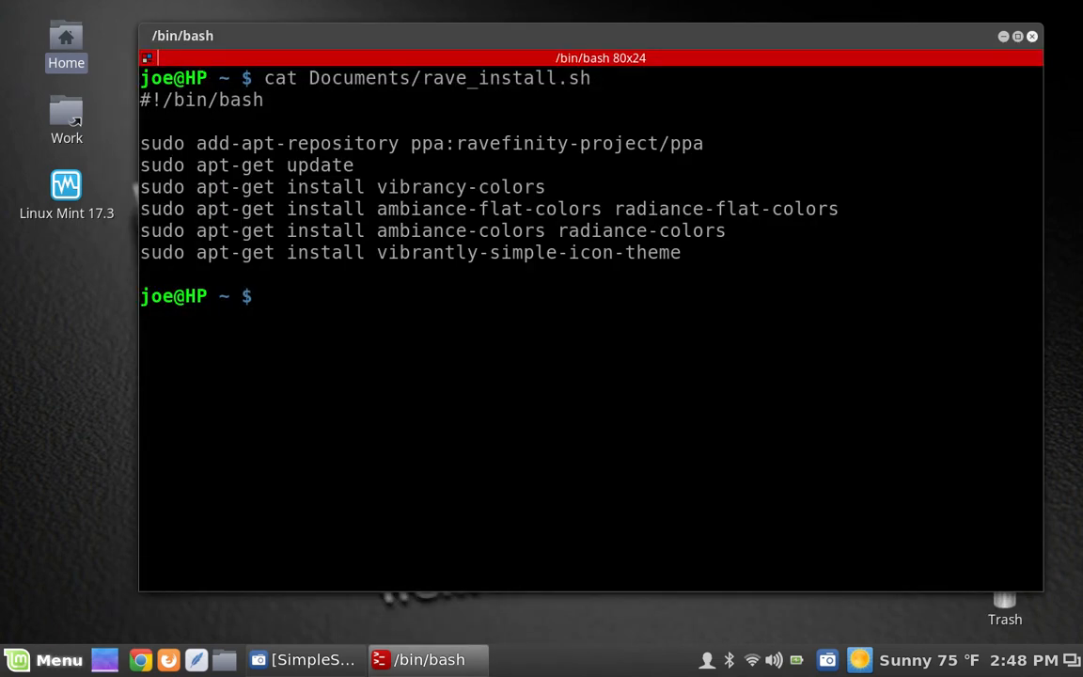
# Step: Launch Grsync from the menu by searching 'gr' and execute the default home backup session
pyautogui.click(45, 658)
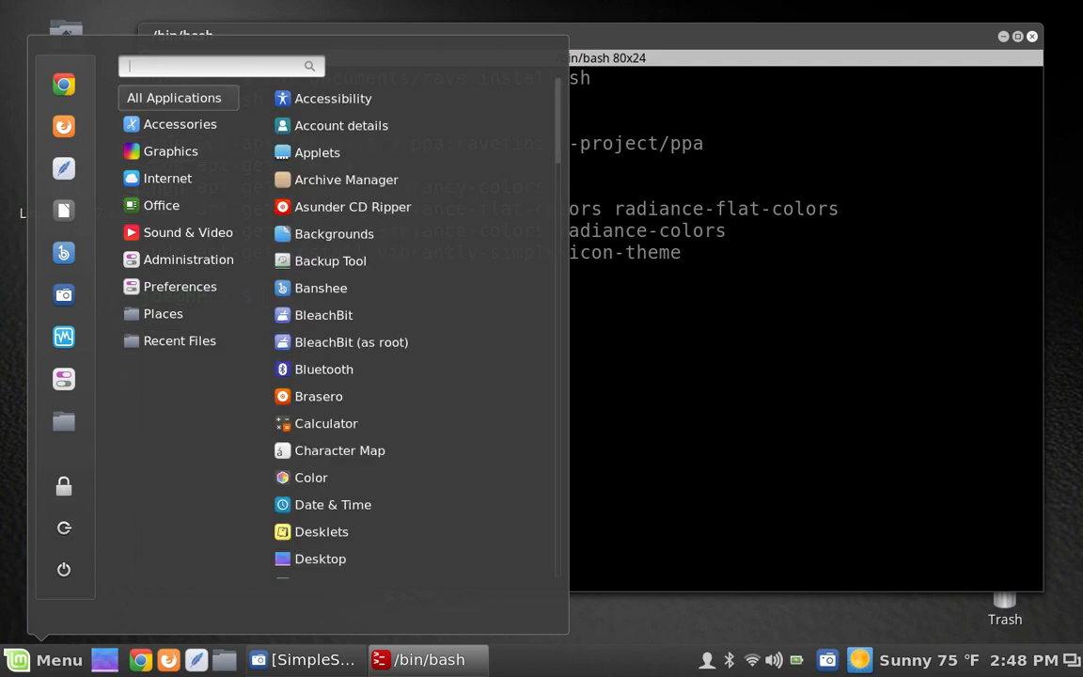
pyautogui.write('gr')
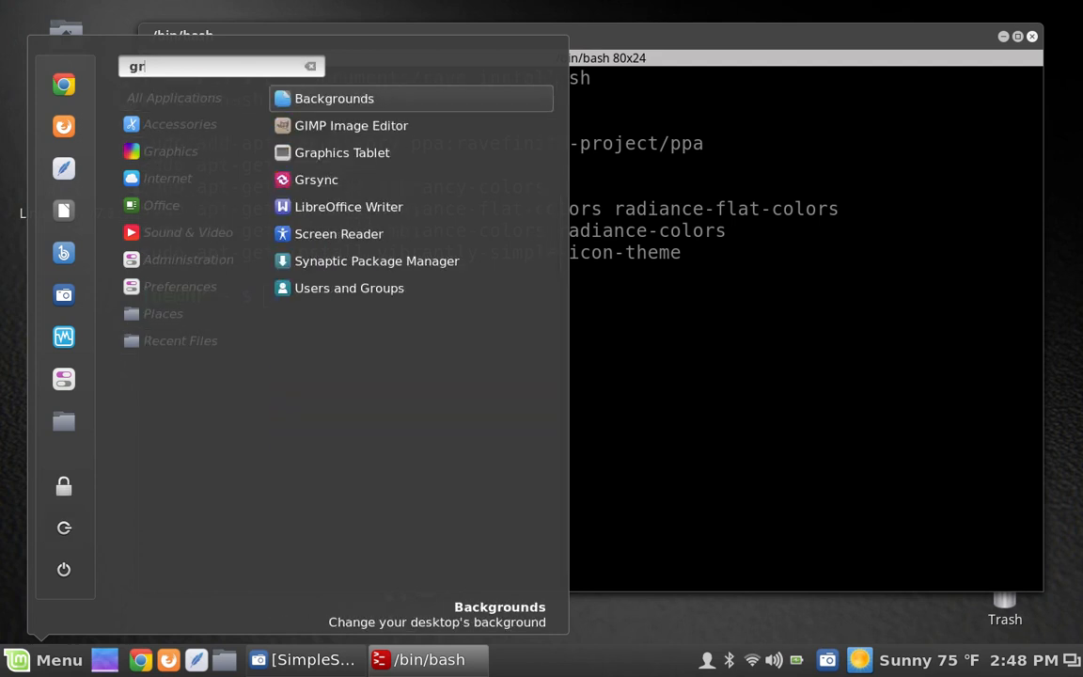
pyautogui.moveTo(350, 207)
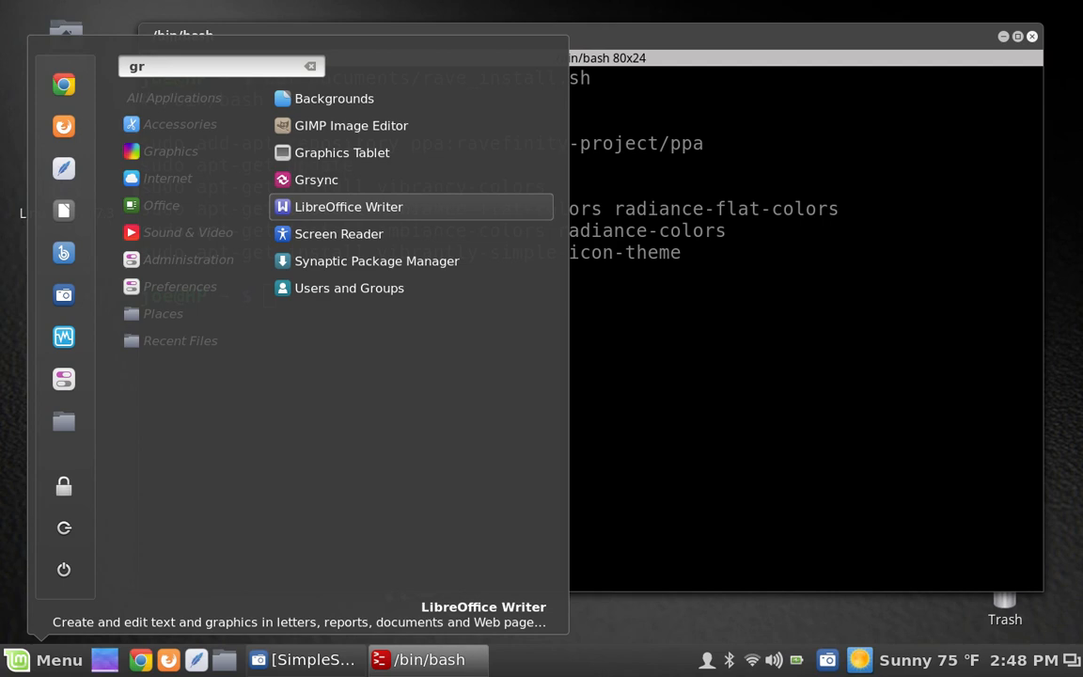
pyautogui.click(316, 180)
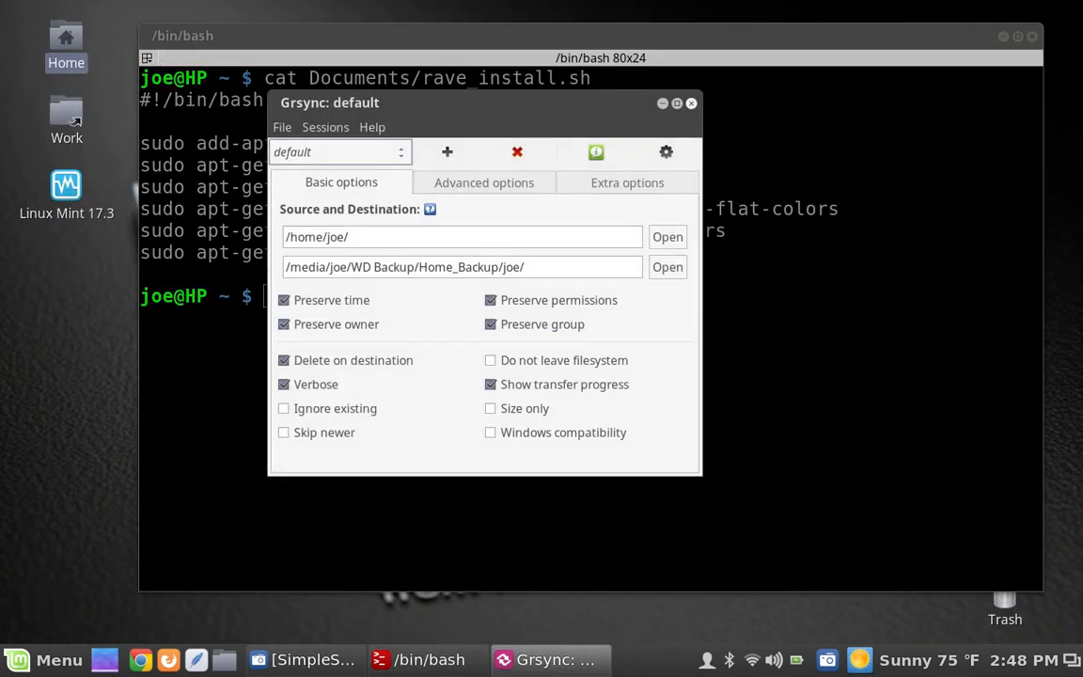
pyautogui.click(596, 151)
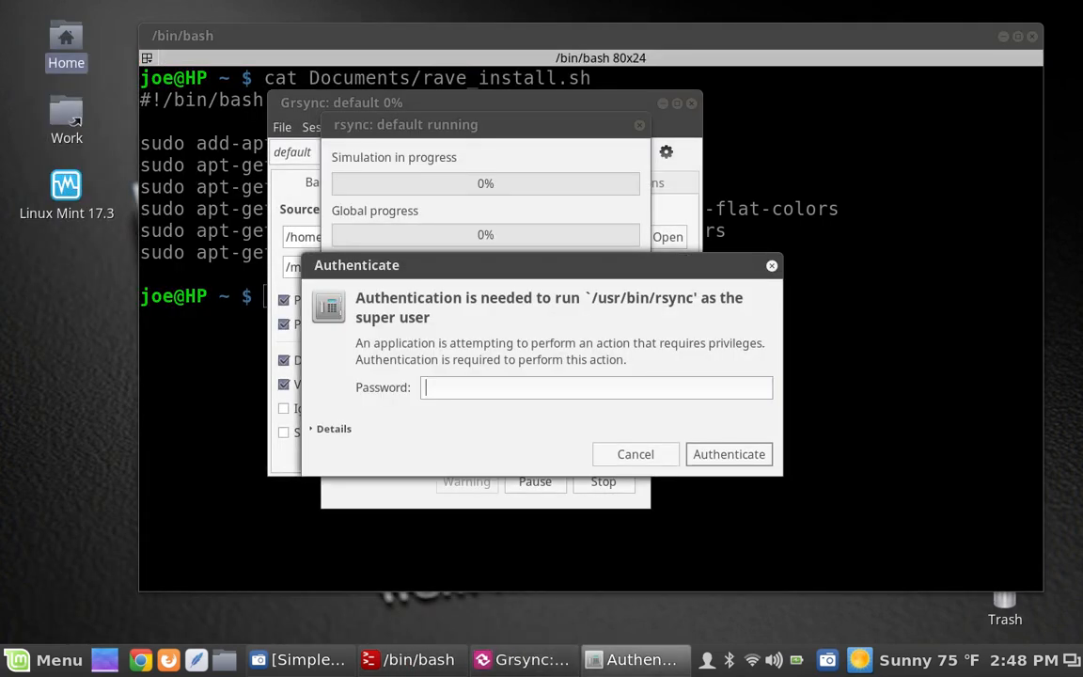
# Step: Authenticate with the administrator password, dismiss the finished rsync progress window and quit Grsync
pyautogui.write('••••')
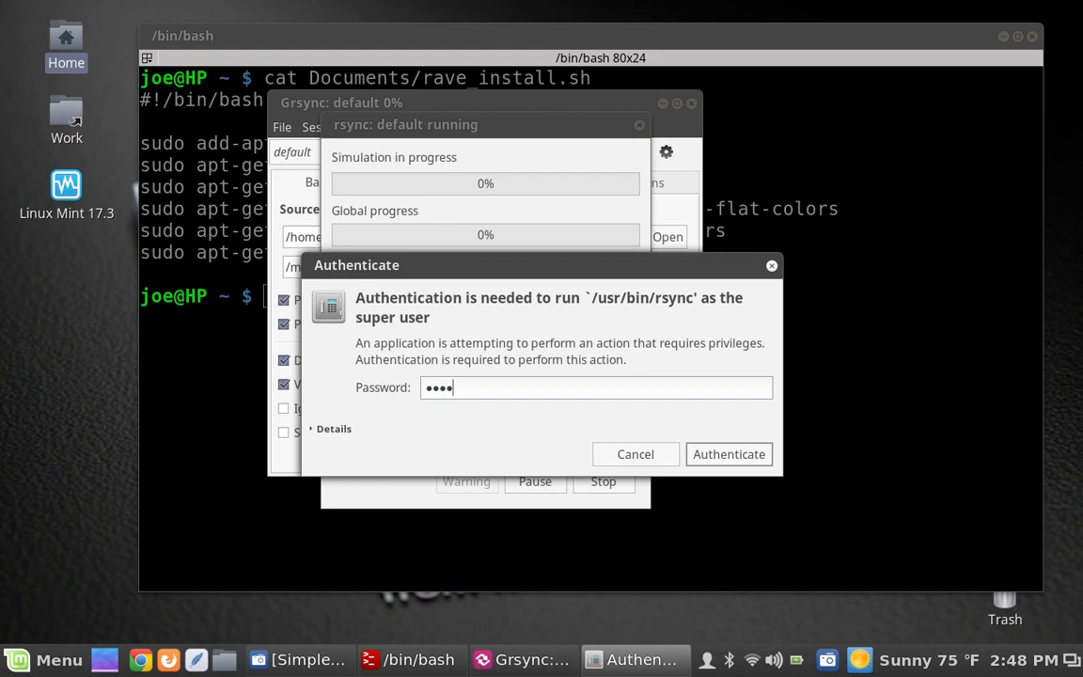
pyautogui.click(730, 454)
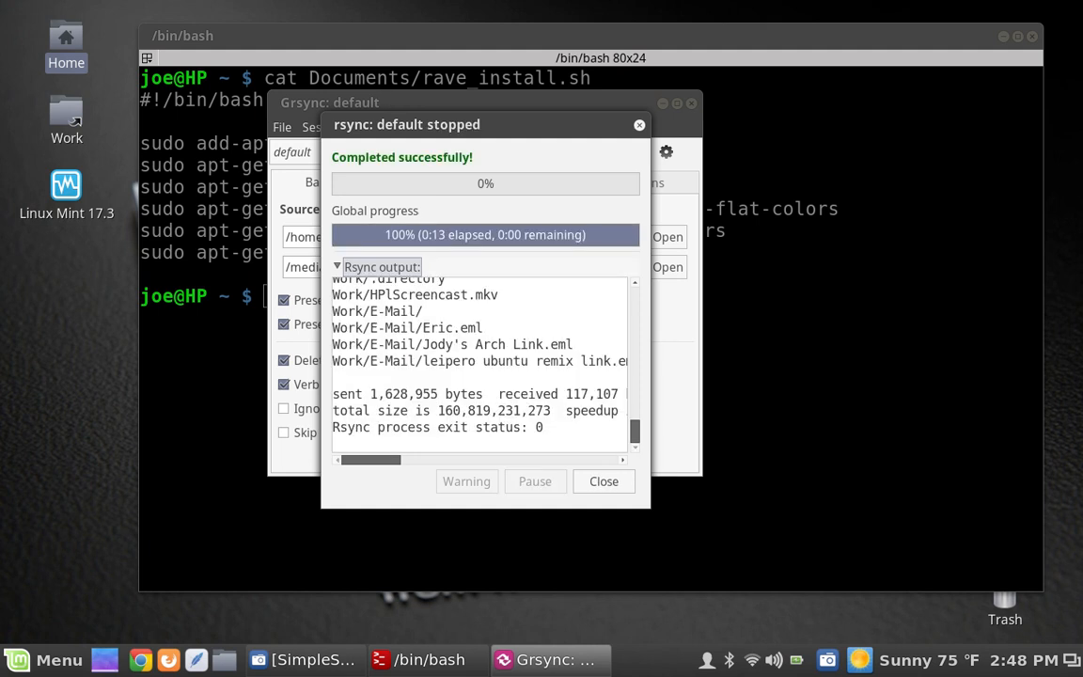
pyautogui.moveTo(485, 234)
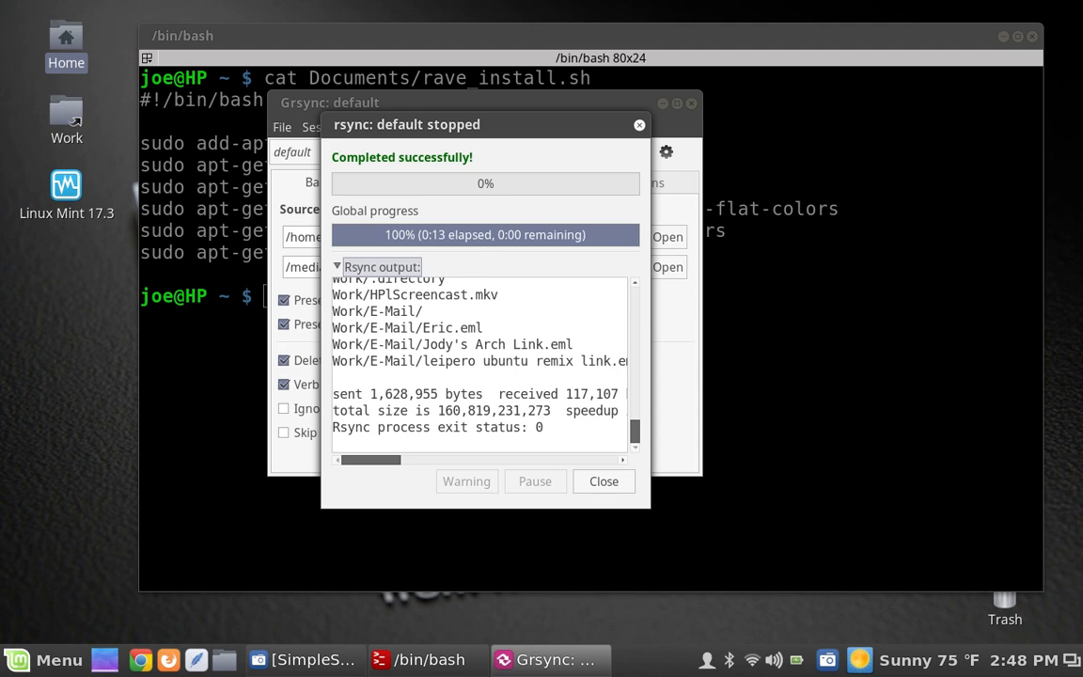
pyautogui.click(604, 481)
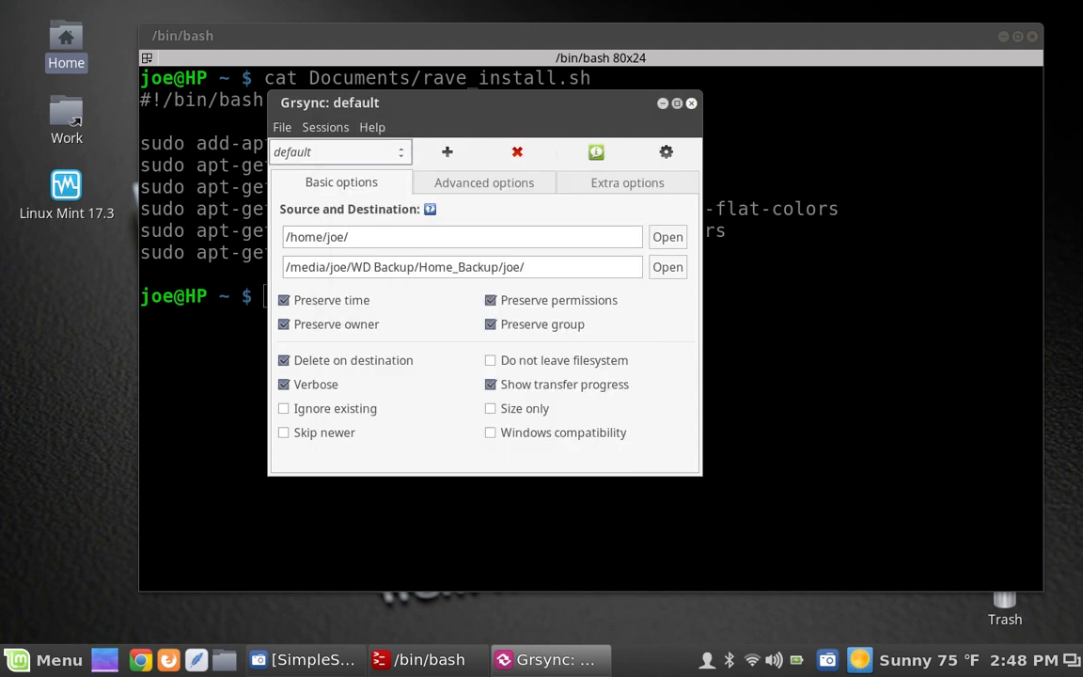
pyautogui.click(692, 101)
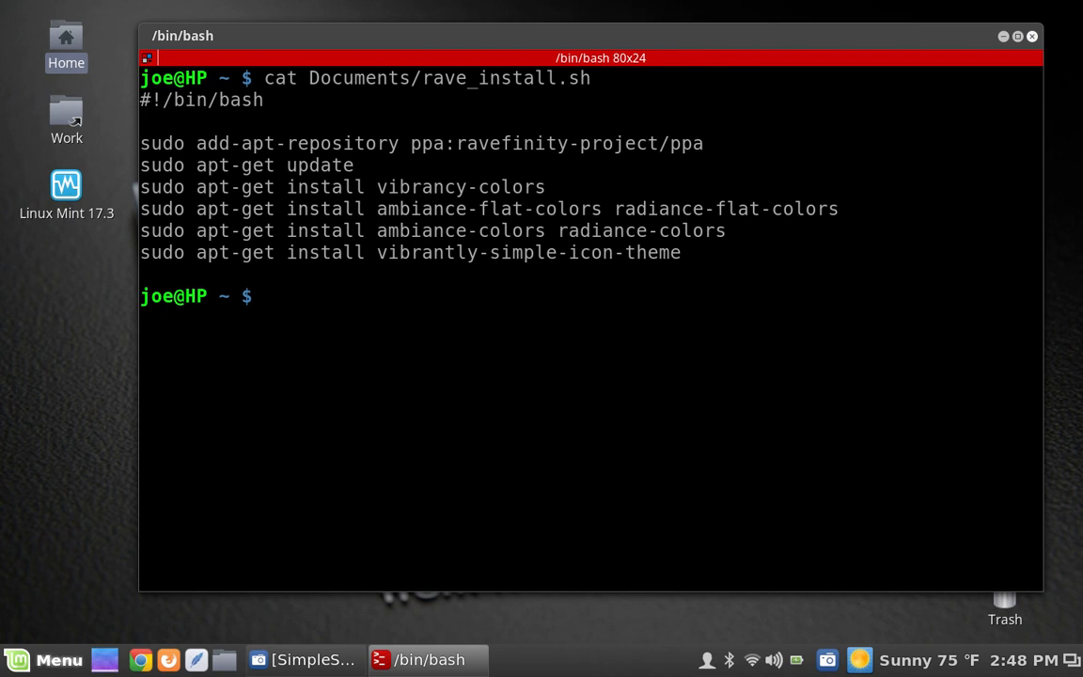
# Step: Search the applications menu for 'theme', browsing the Internet category in between, to find the Themes settings
pyautogui.click(45, 659)
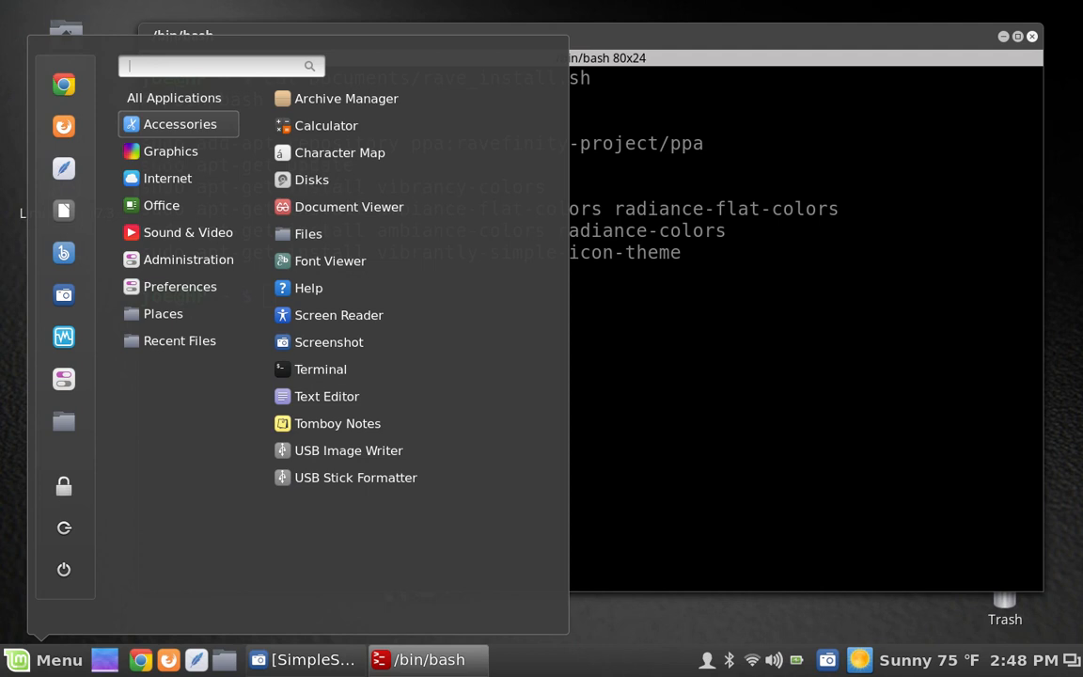
pyautogui.write('theme')
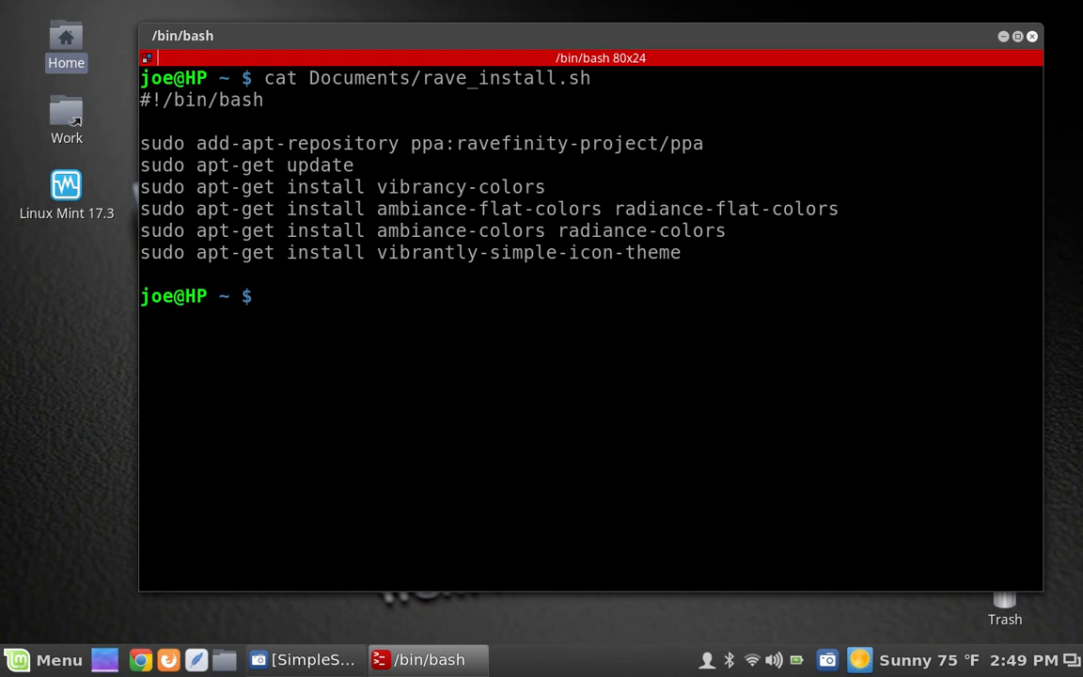
pyautogui.click(45, 658)
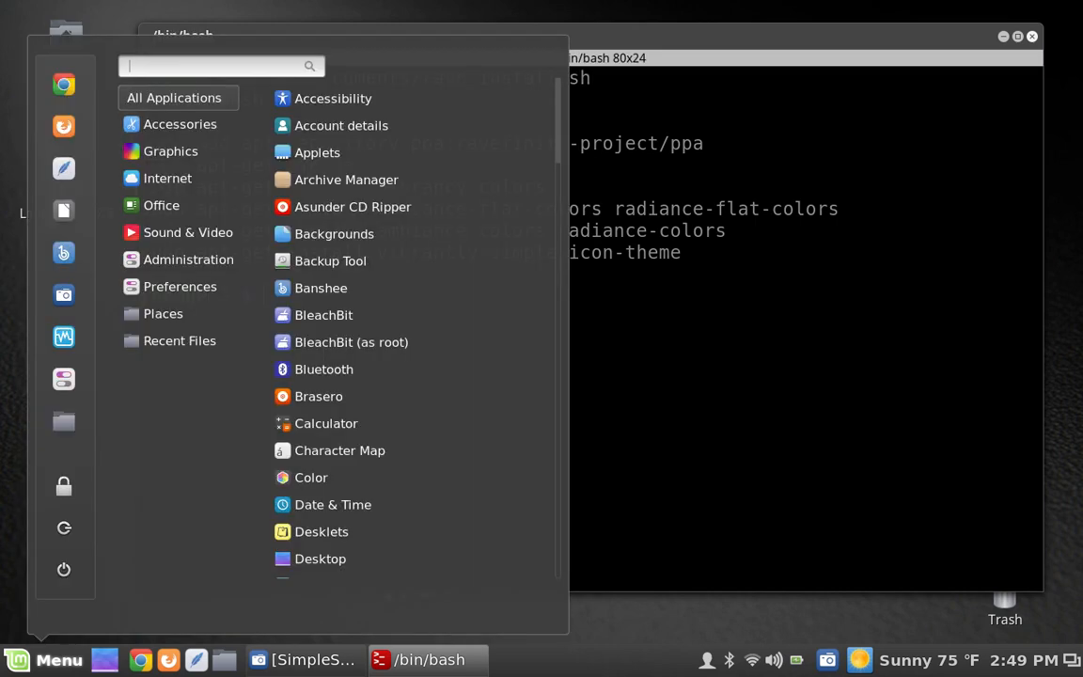
pyautogui.click(168, 176)
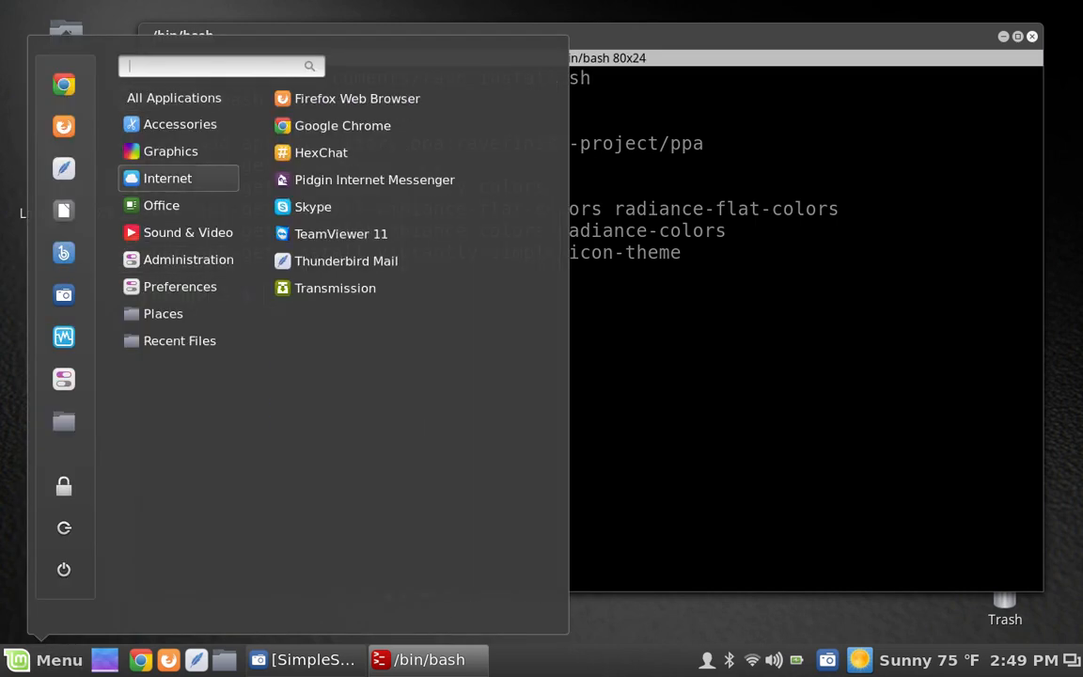
pyautogui.write('theme')
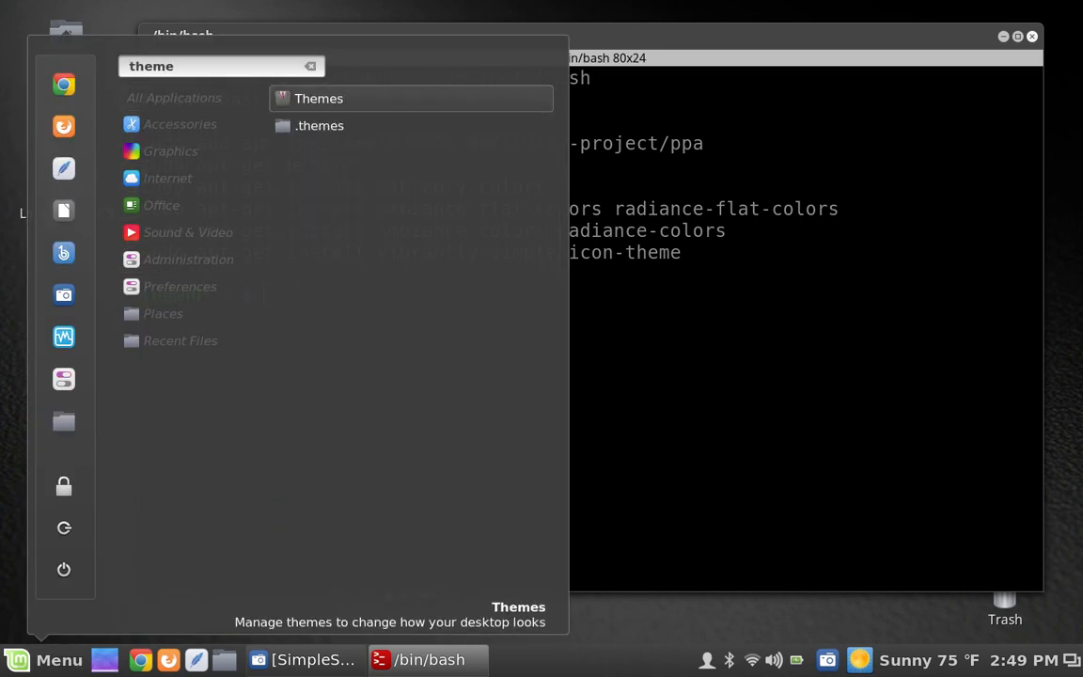
# Step: Launch the Themes settings from the search result and move its window toward the left
pyautogui.click(319, 97)
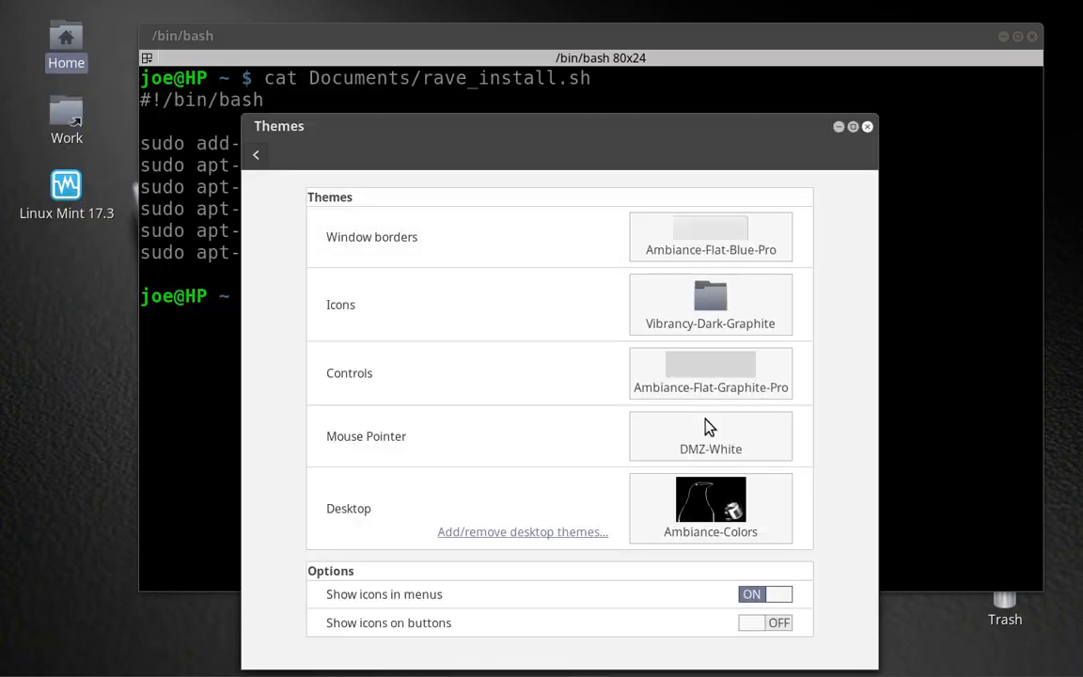
pyautogui.moveTo(561, 124); pyautogui.dragTo(455, 71)
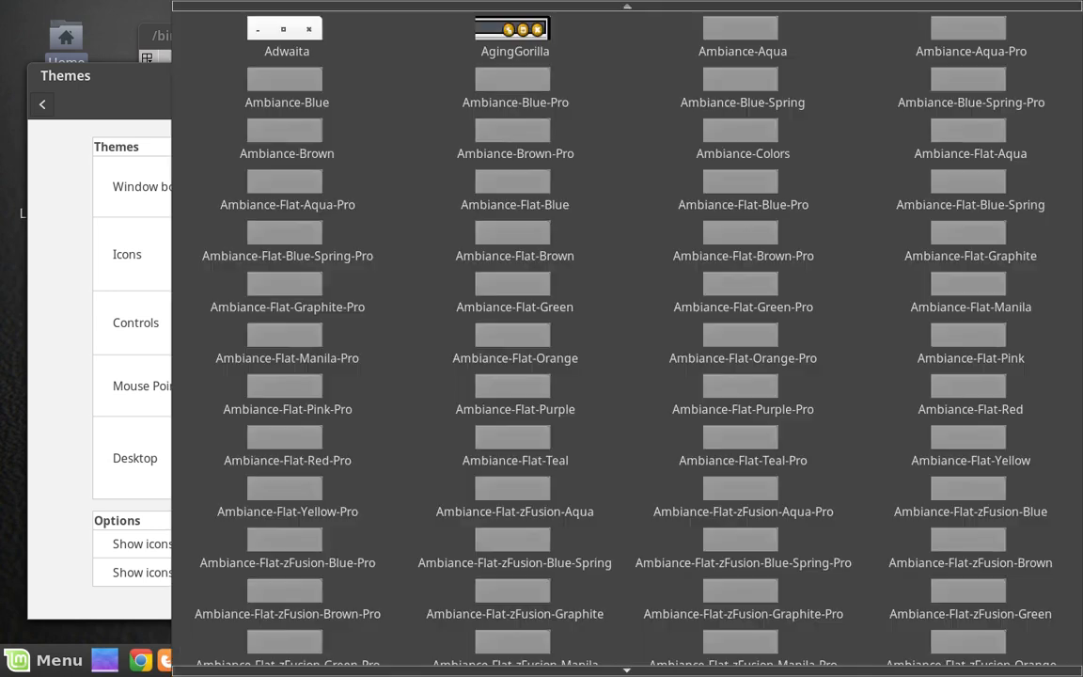
# Step: Browse the window border theme grid of Ambiance and Radiance variants, keeping Ambiance-Flat-Blue-Pro selected
pyautogui.click(515, 448)
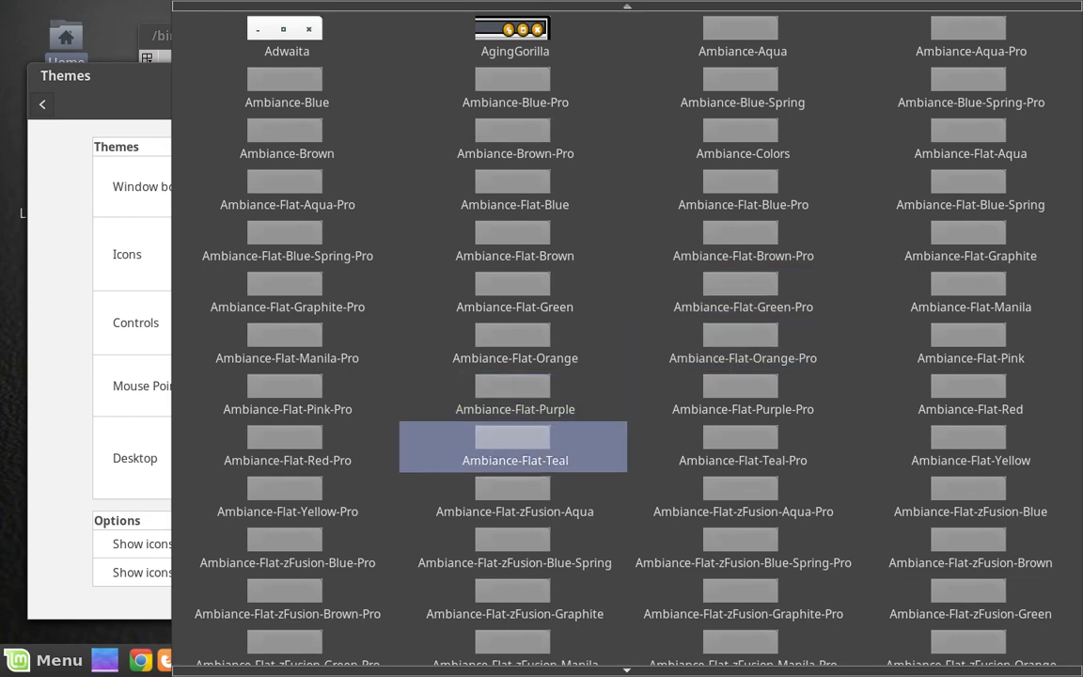
pyautogui.scroll(-3)
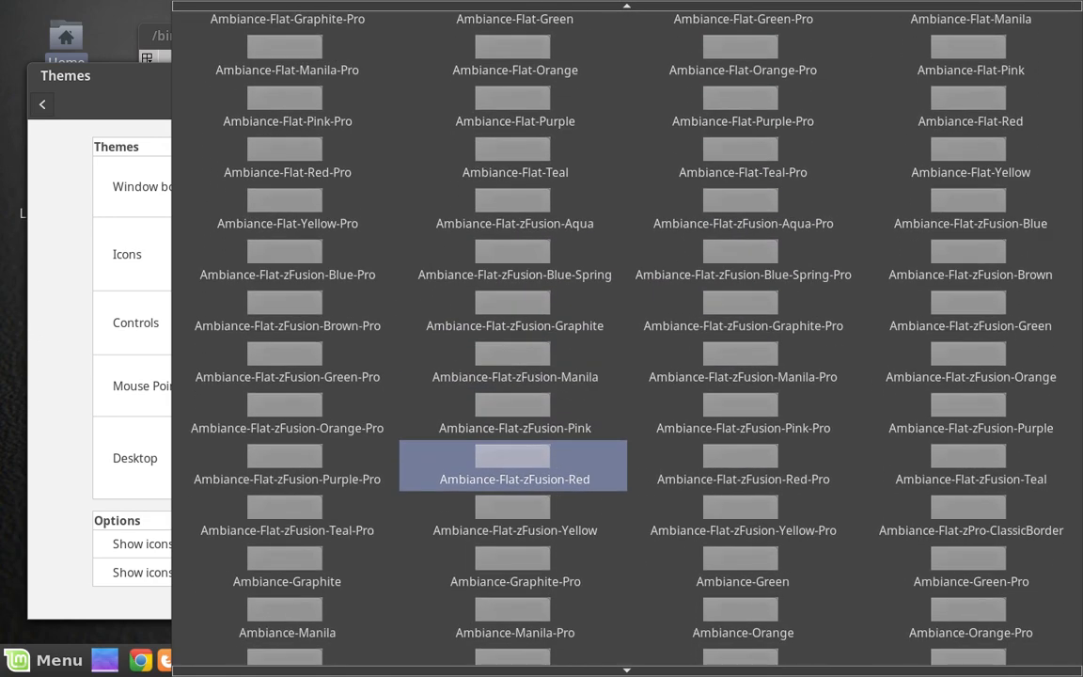
pyautogui.scroll(-3)
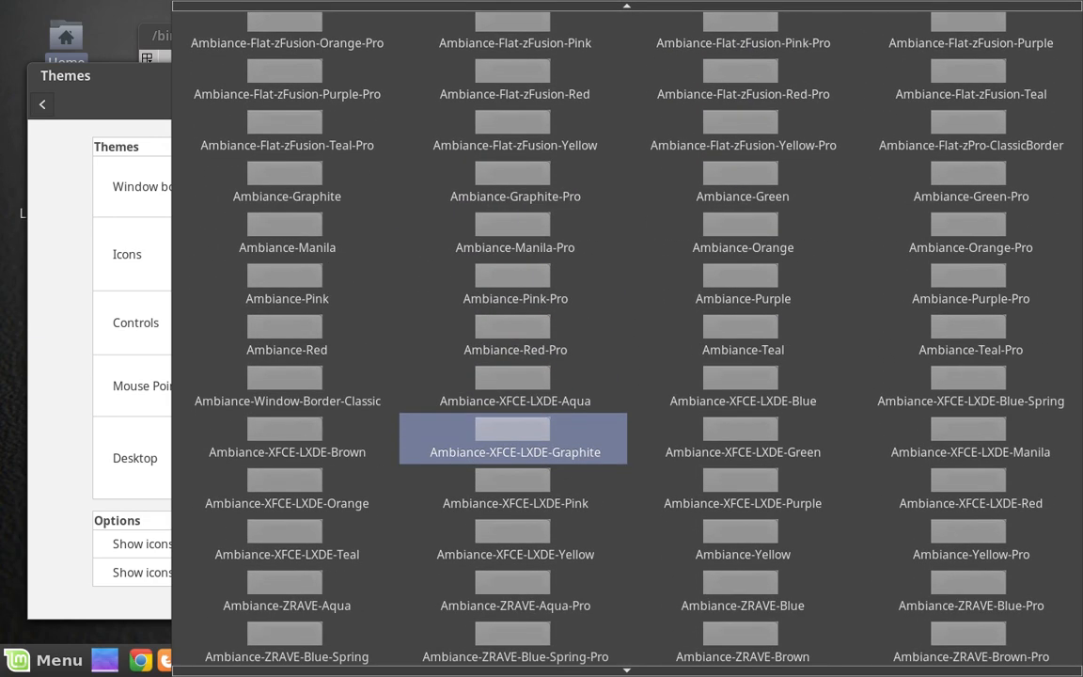
pyautogui.click(515, 286)
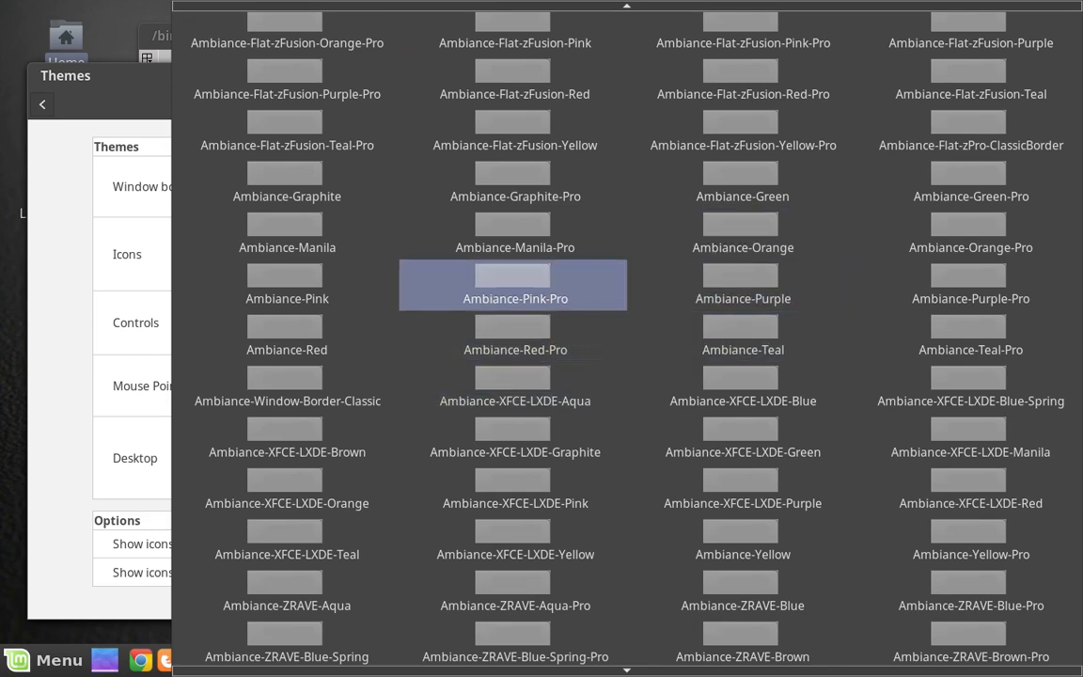
pyautogui.click(743, 335)
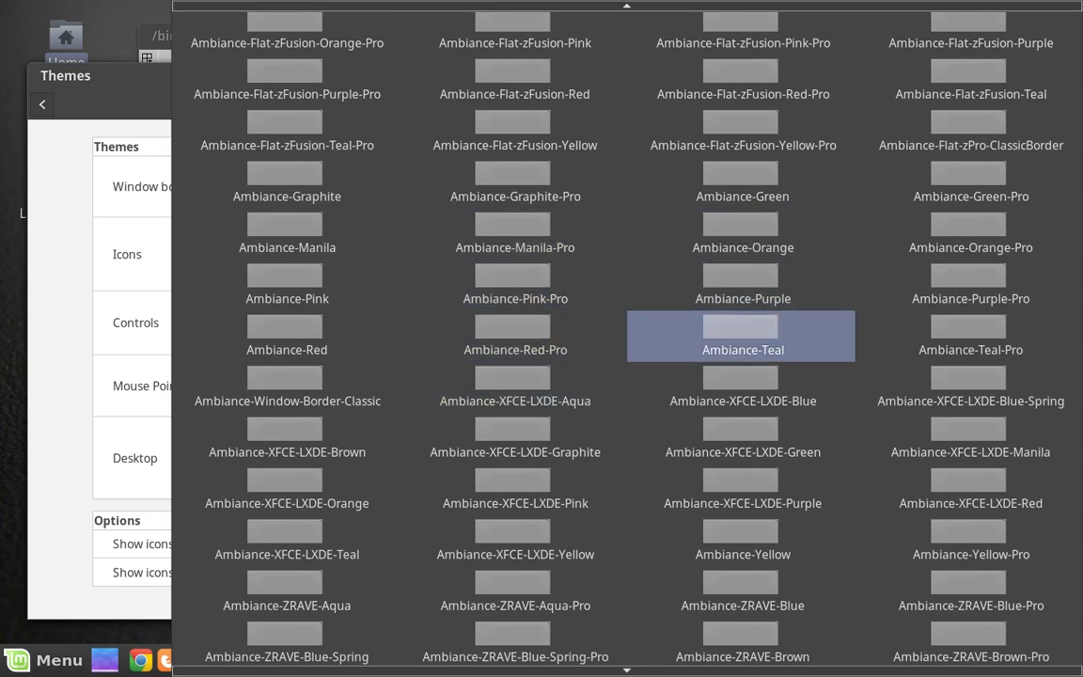
pyautogui.scroll(-3)
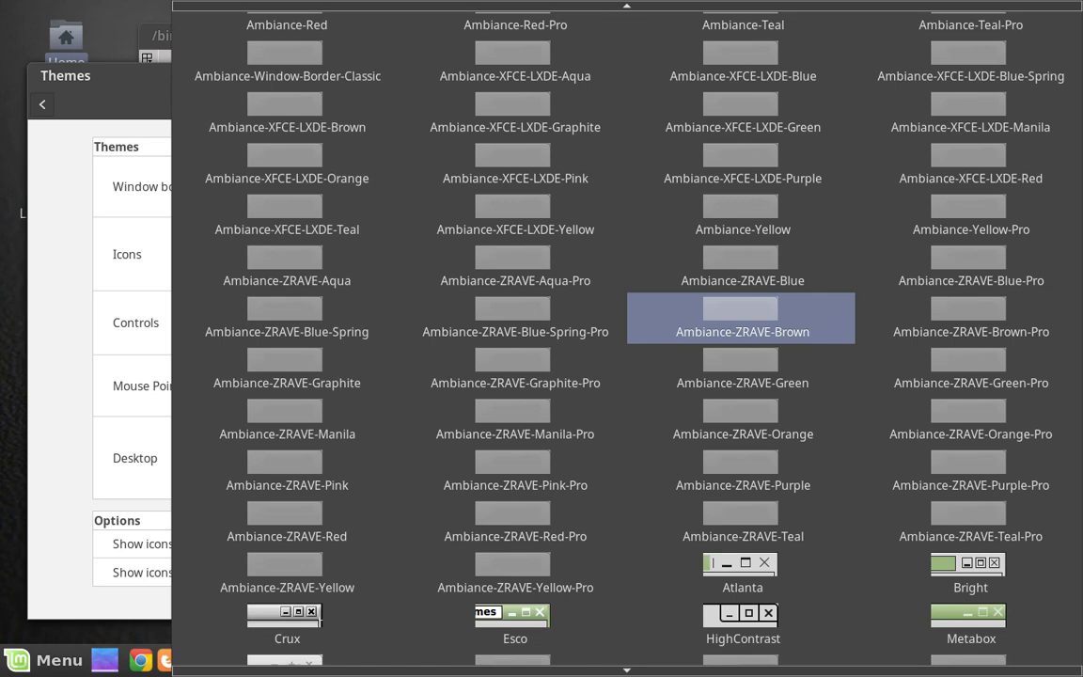
pyautogui.scroll(-3)
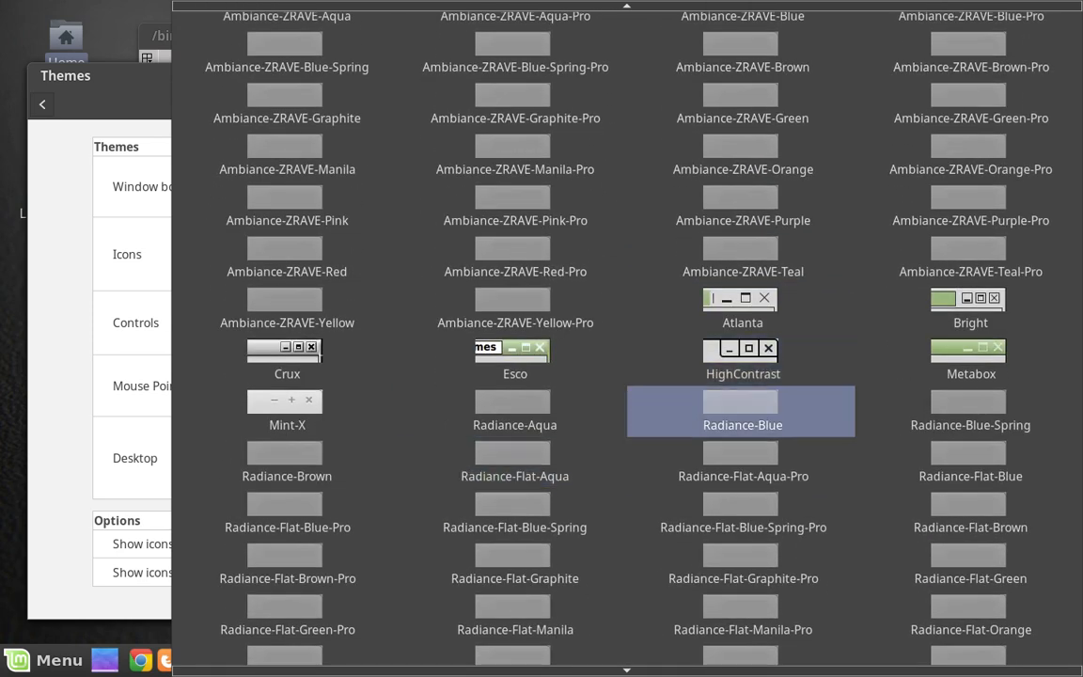
pyautogui.scroll(-3)
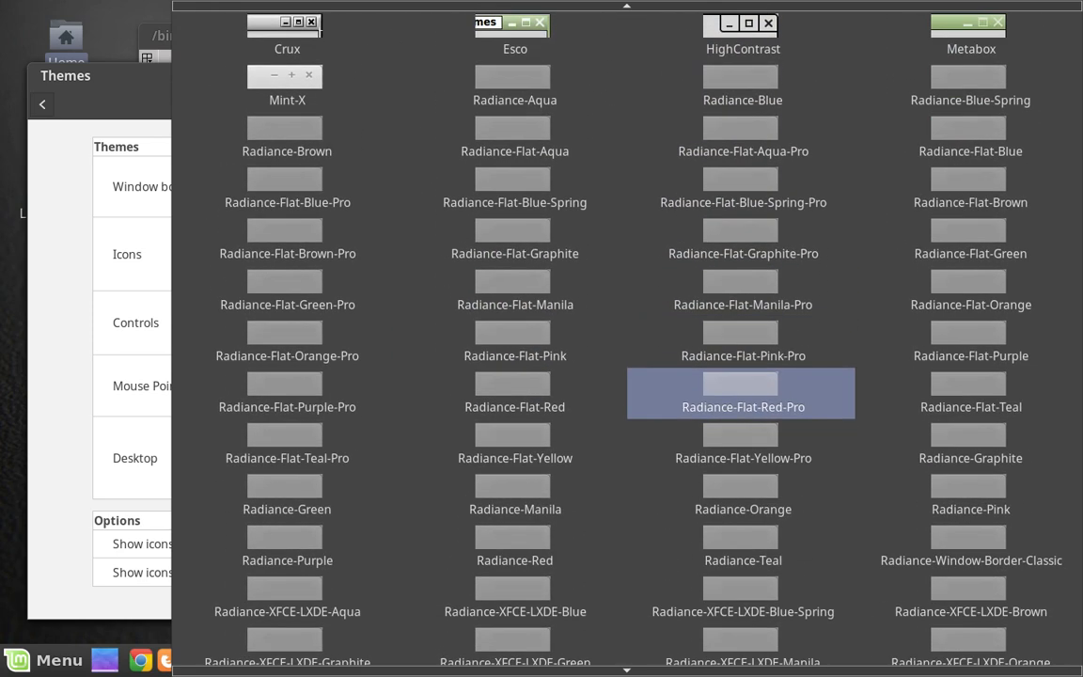
pyautogui.scroll(3)
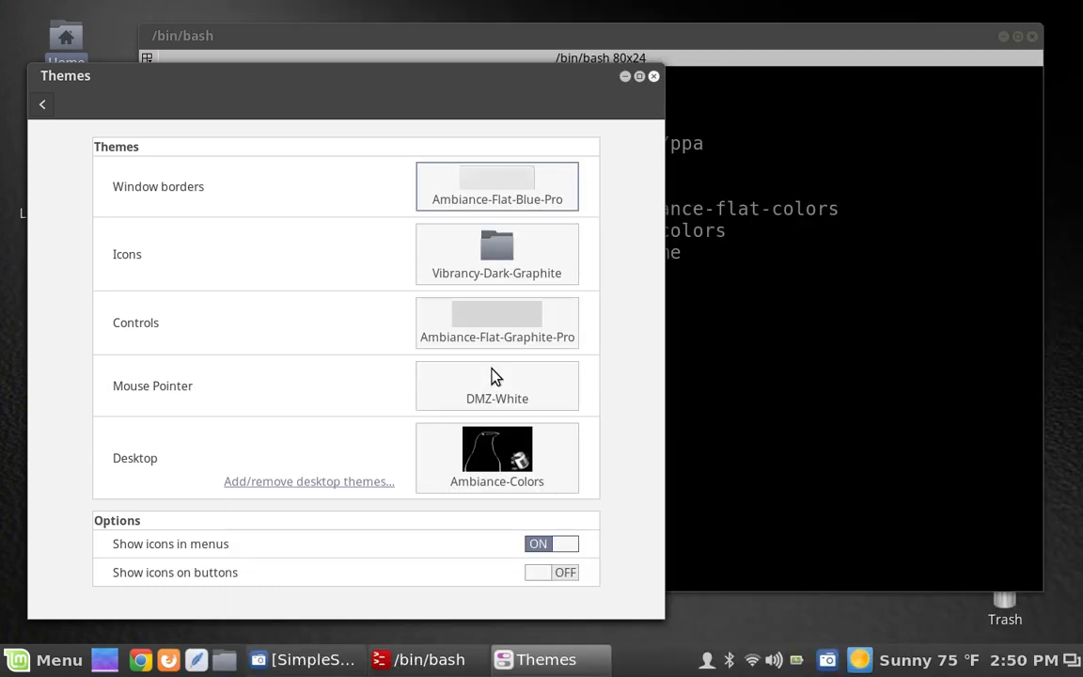
# Step: Show the controls theme chooser listing Adwaita and the Ambiance variants
pyautogui.click(496, 186)
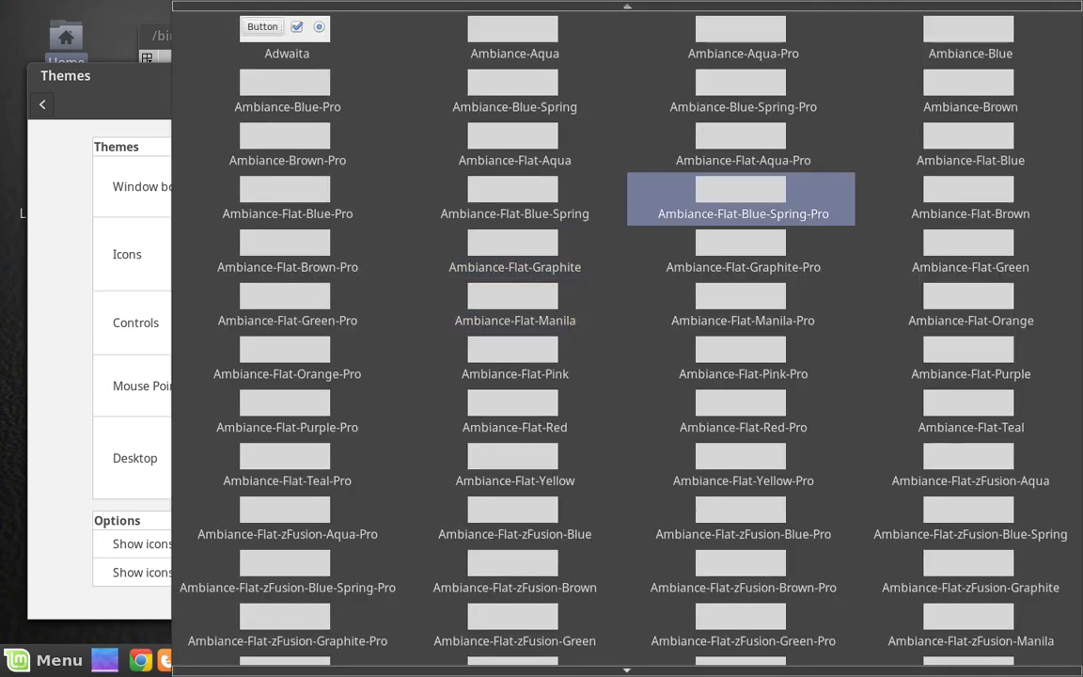
pyautogui.scroll(-3)
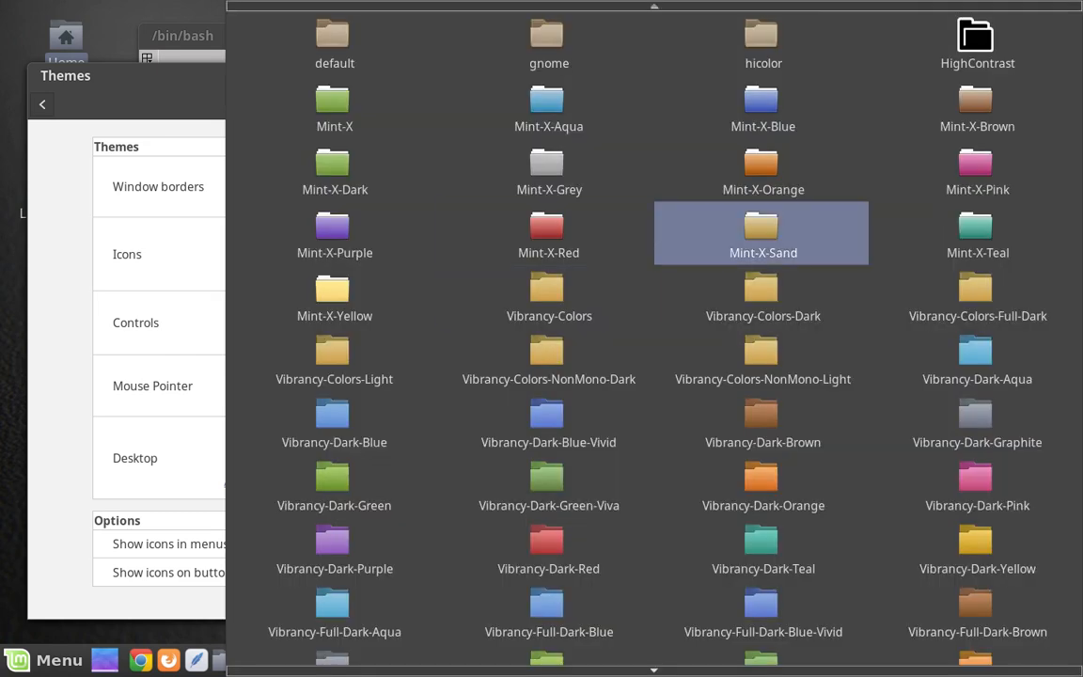
# Step: Scroll through the Vibrancy icon themes in the Icons chooser
pyautogui.scroll(-3)
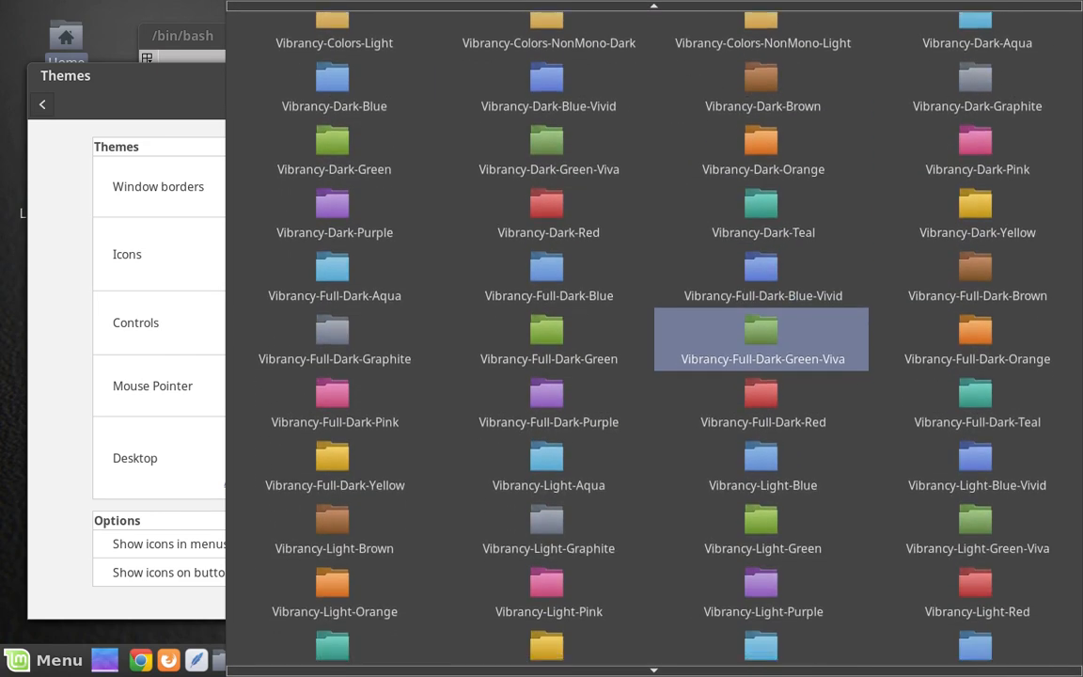
pyautogui.scroll(-3)
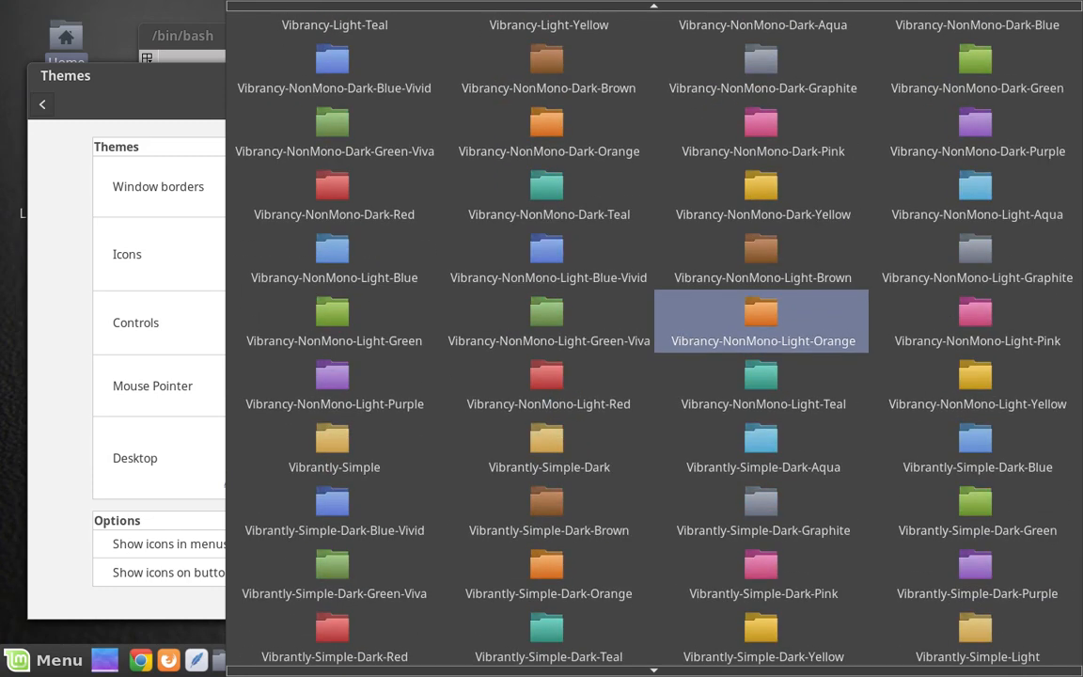
pyautogui.scroll(-3)
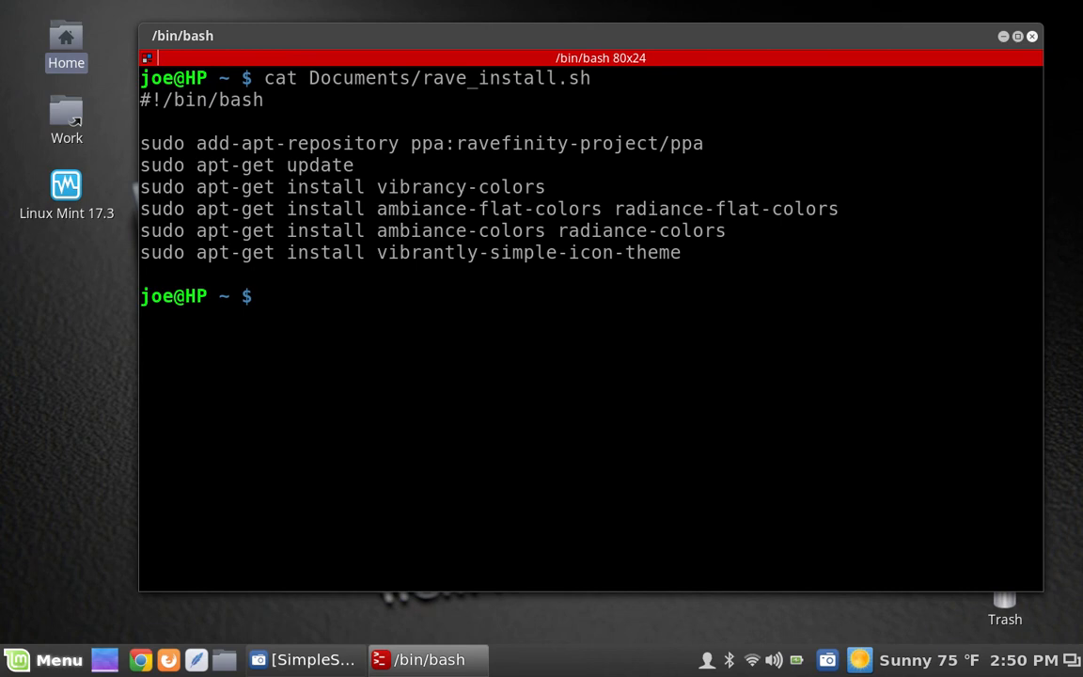
# Step: Reopen the applications menu over the terminal showing the Preferences settings list
pyautogui.click(41, 658)
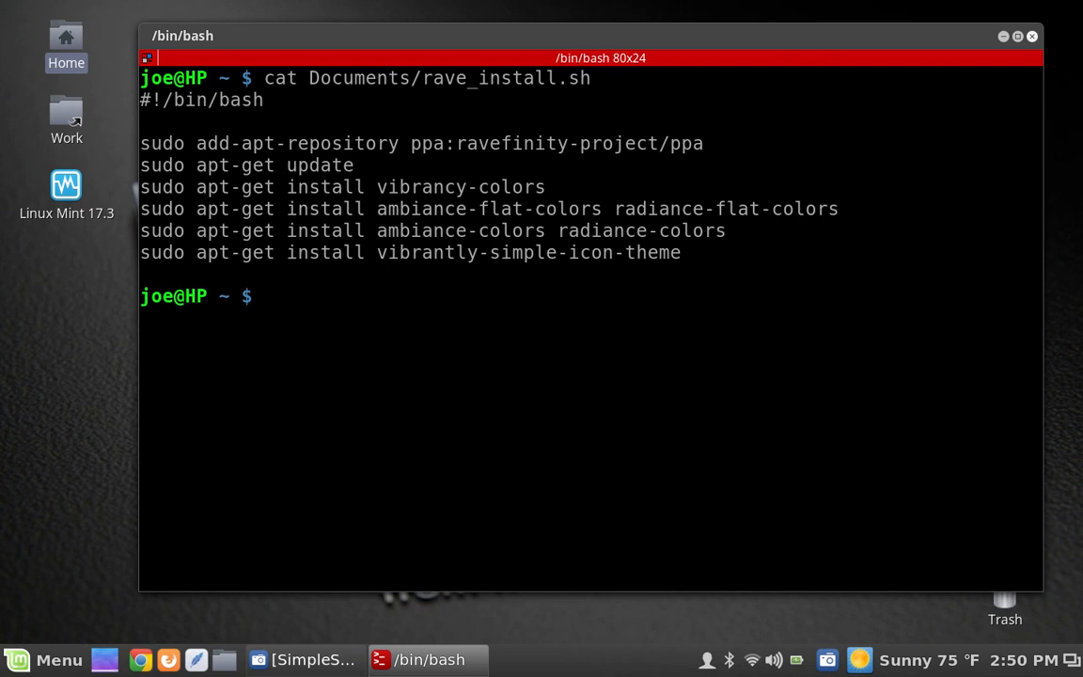
pyautogui.click(41, 659)
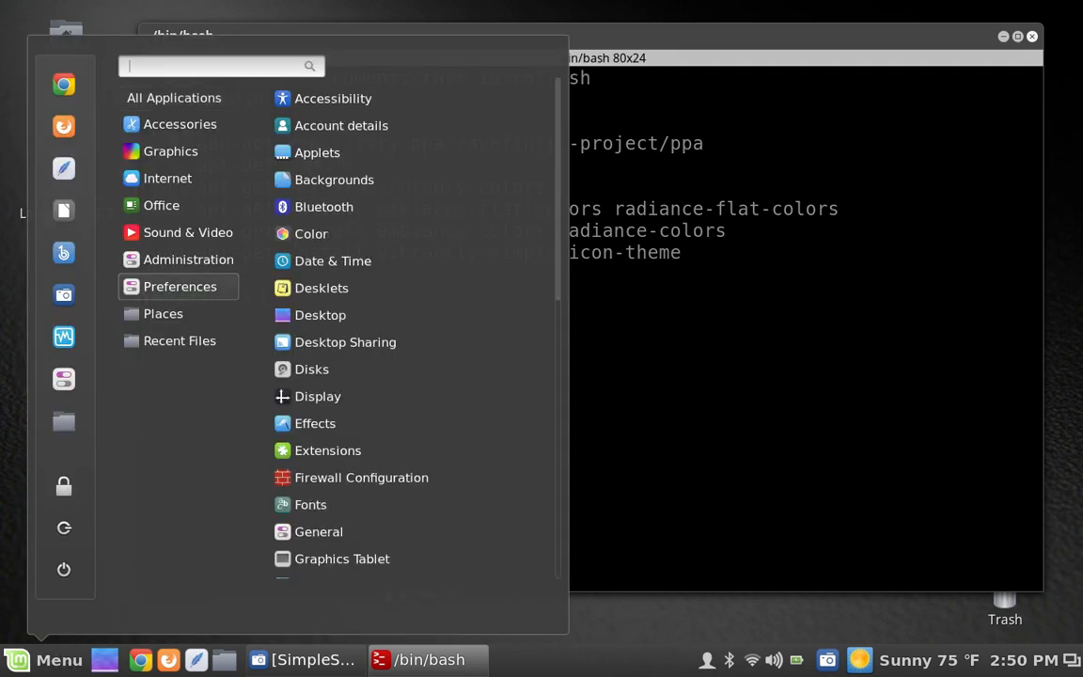
# Step: Browse the Internet category and then the Sound & Video category showing Spotify and VLC
pyautogui.click(167, 177)
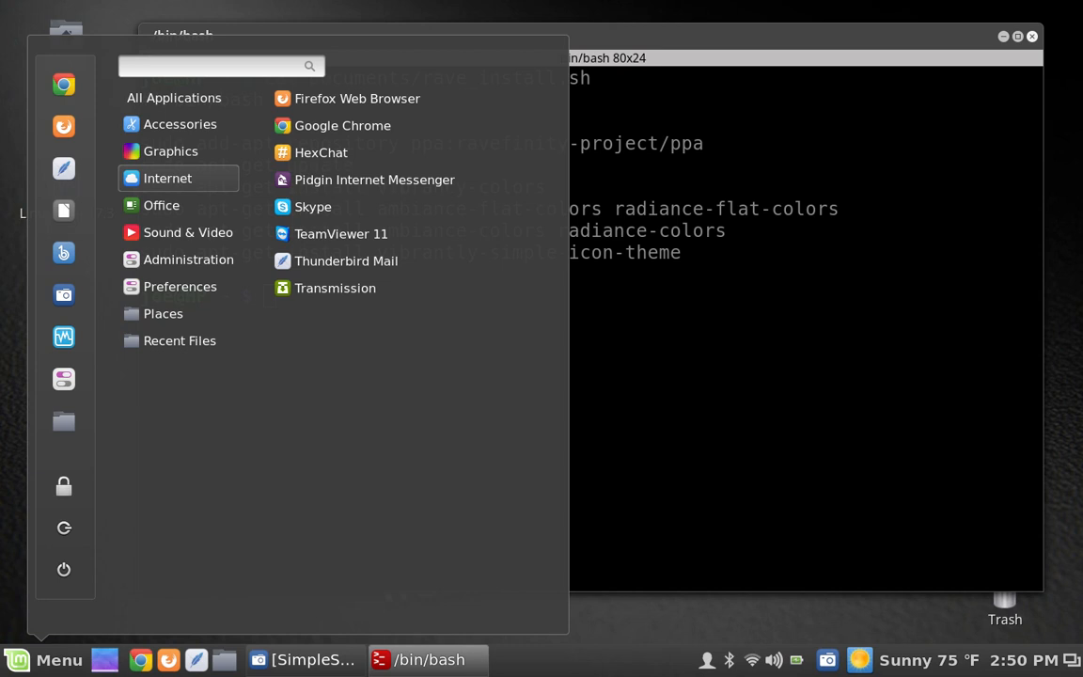
pyautogui.moveTo(343, 125)
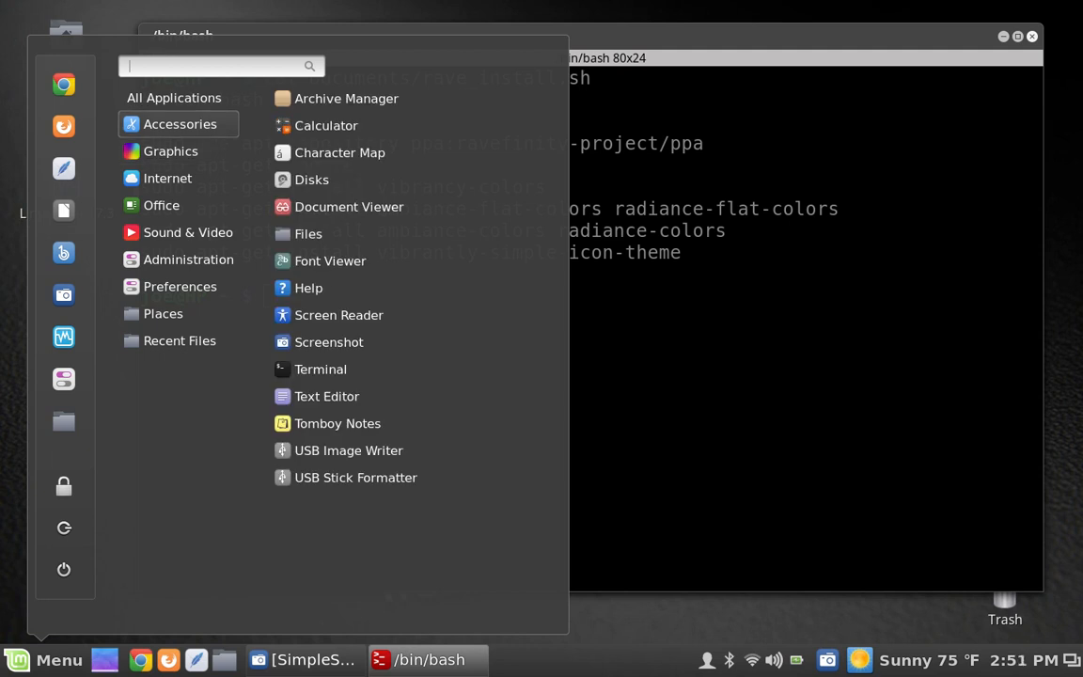
pyautogui.click(168, 177)
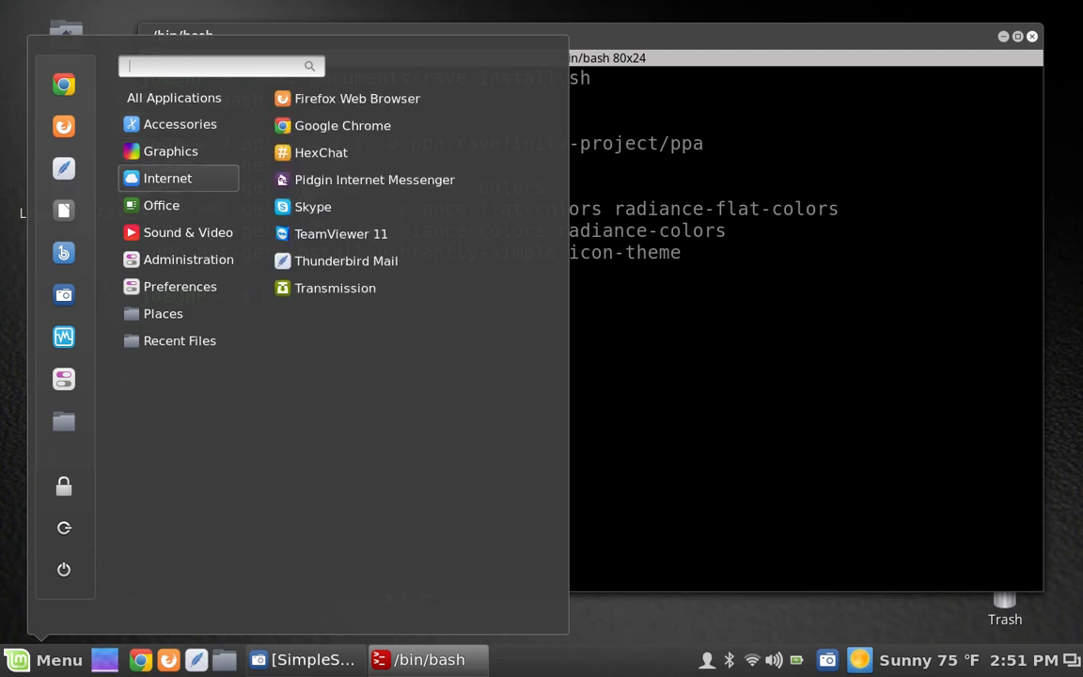
pyautogui.click(188, 233)
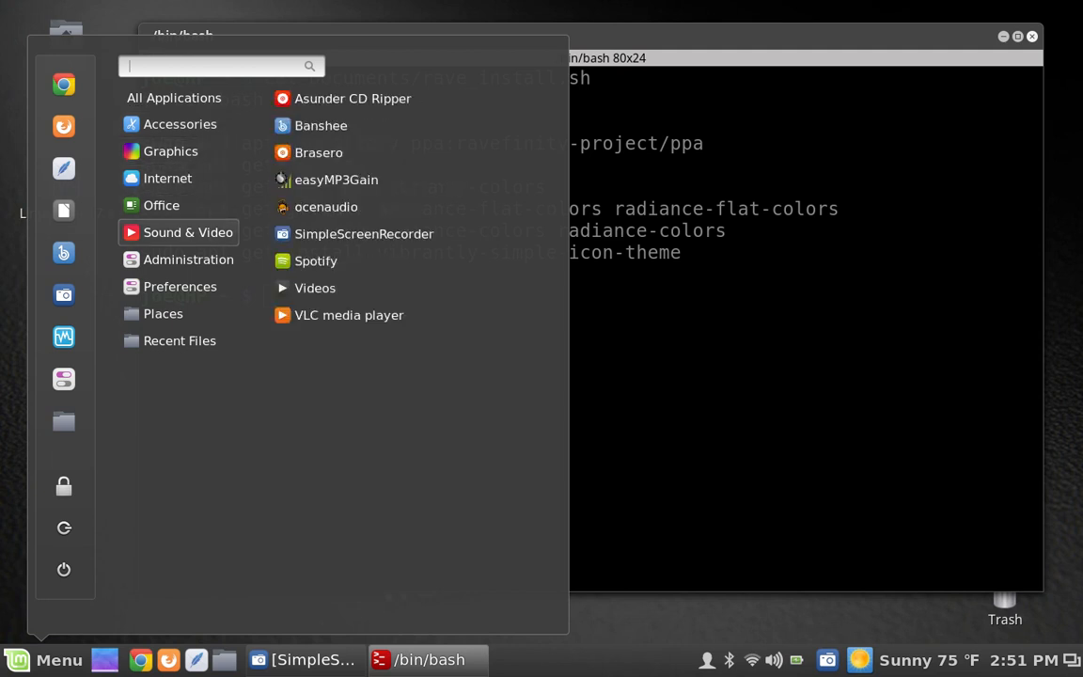
pyautogui.moveTo(316, 260)
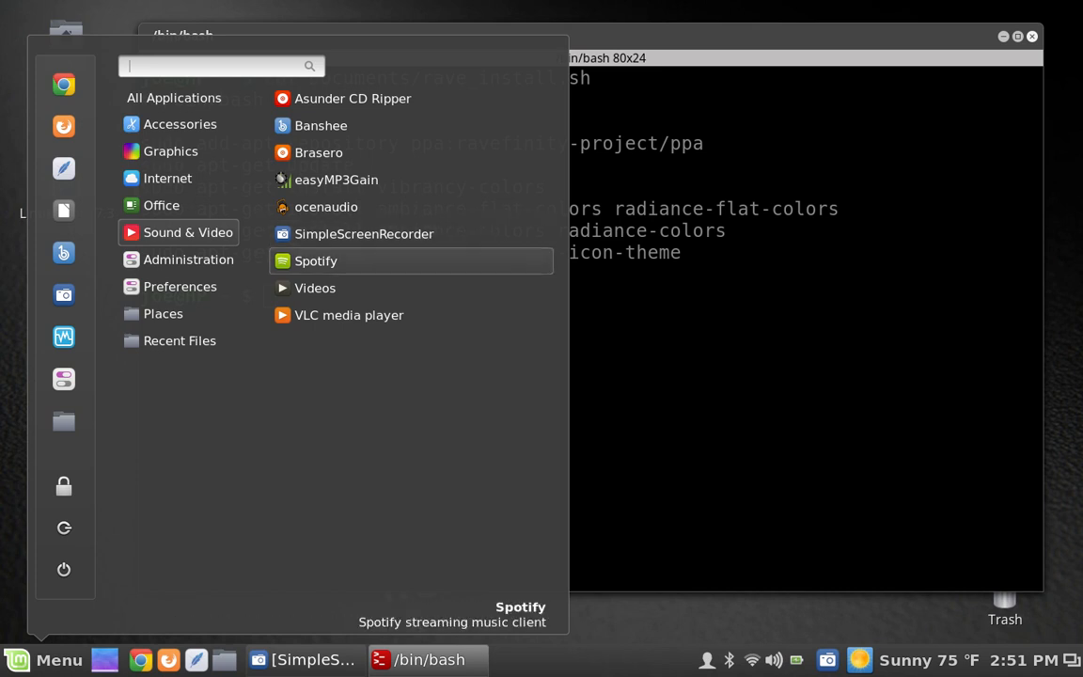